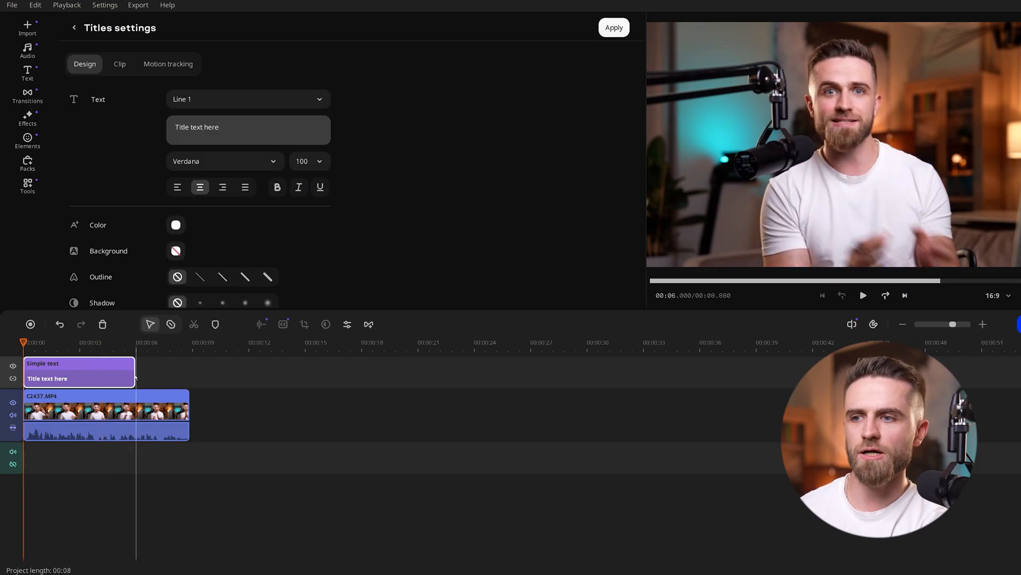
Replace the default title wording with a bold yellow animated 'Hey!' caption
left_click(175, 224)
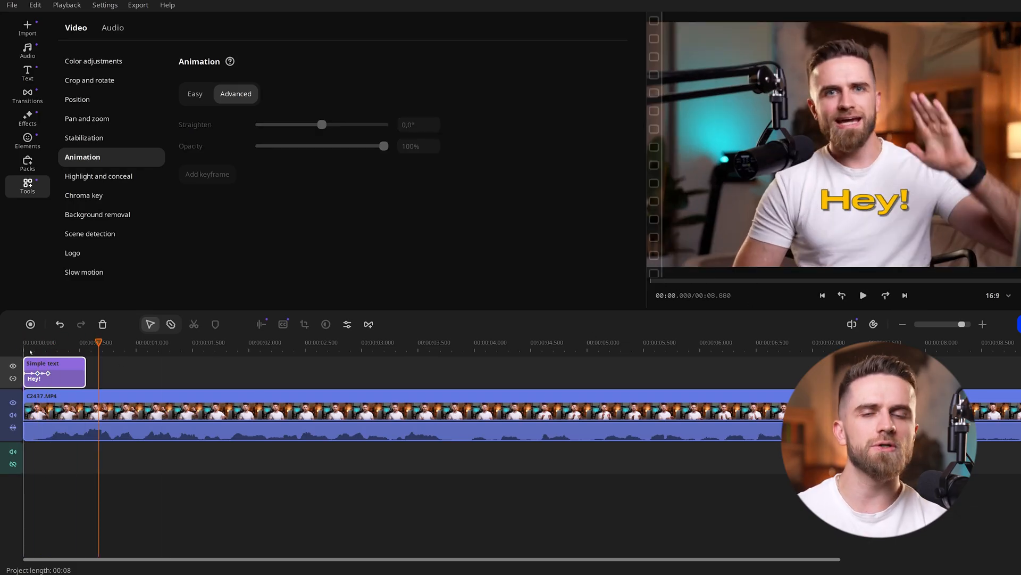
Copy the Hey! title and edit the copies to read 'Arthur here', 'welcome to', 'Movavi Vlog'
left_click(148, 342)
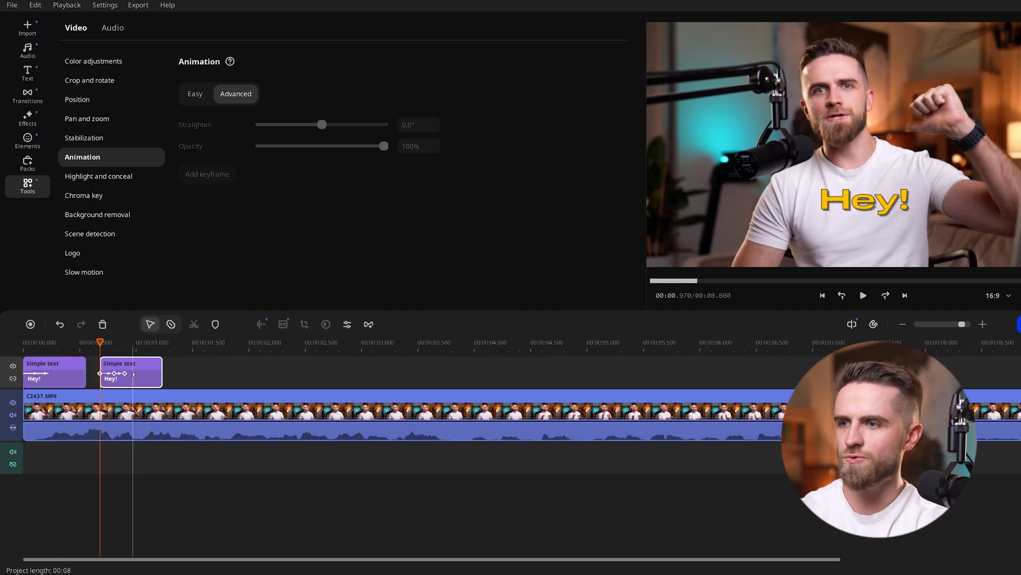
left_click(862, 295)
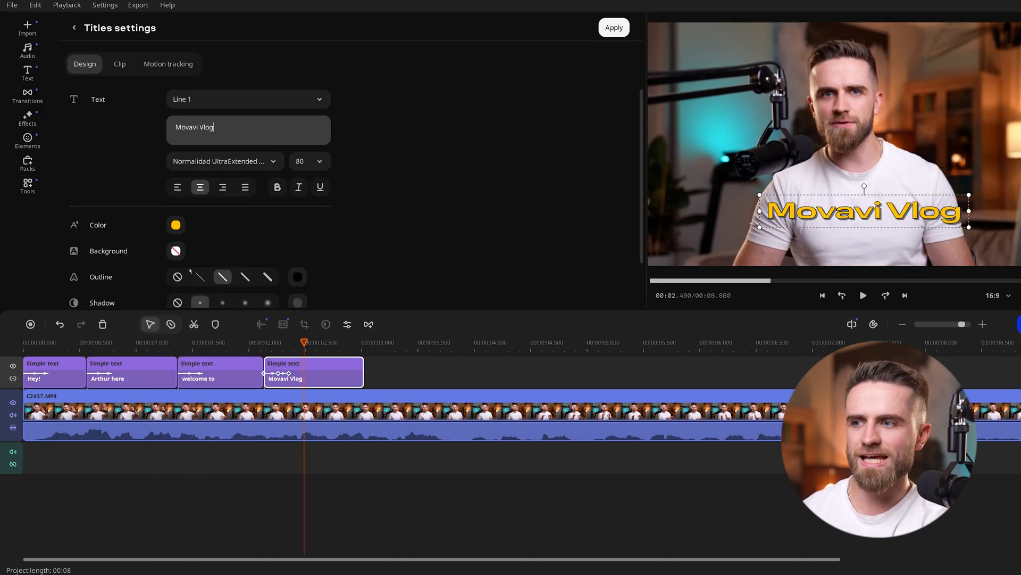
left_click(862, 296)
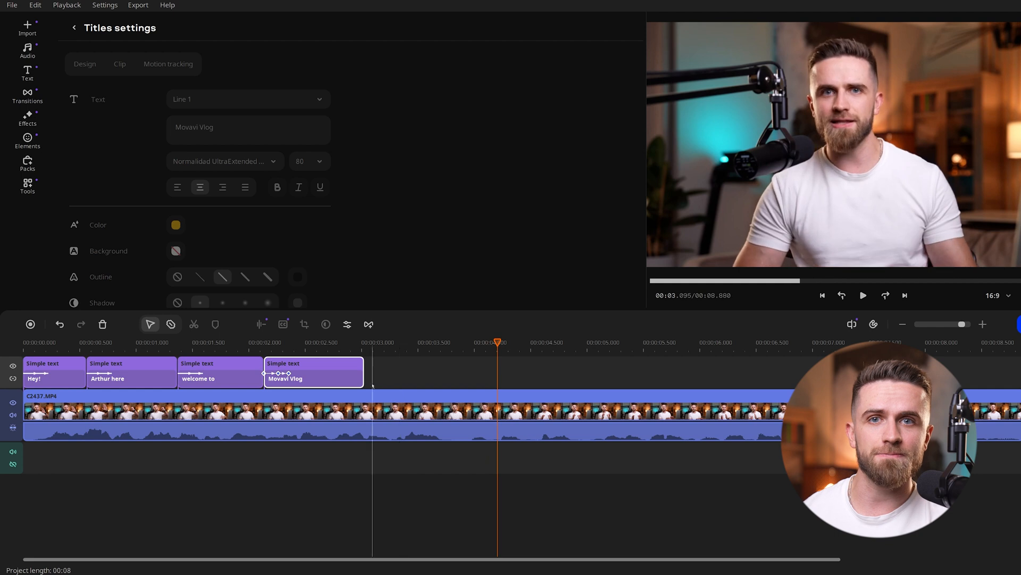
Add the Arrows - 3D sticker pointing at the speaker's head and apply it
left_click(27, 139)
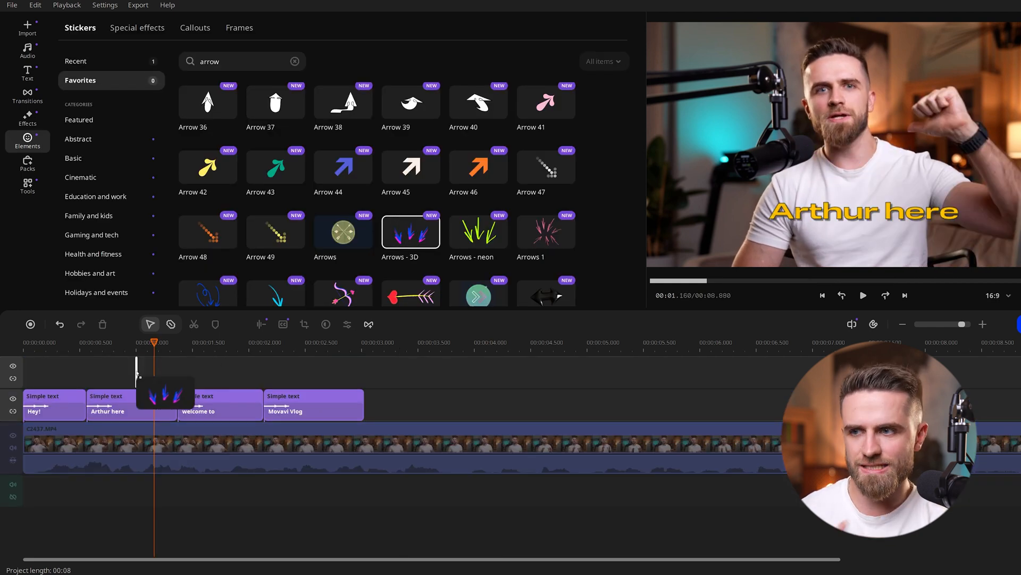
double_click(410, 231)
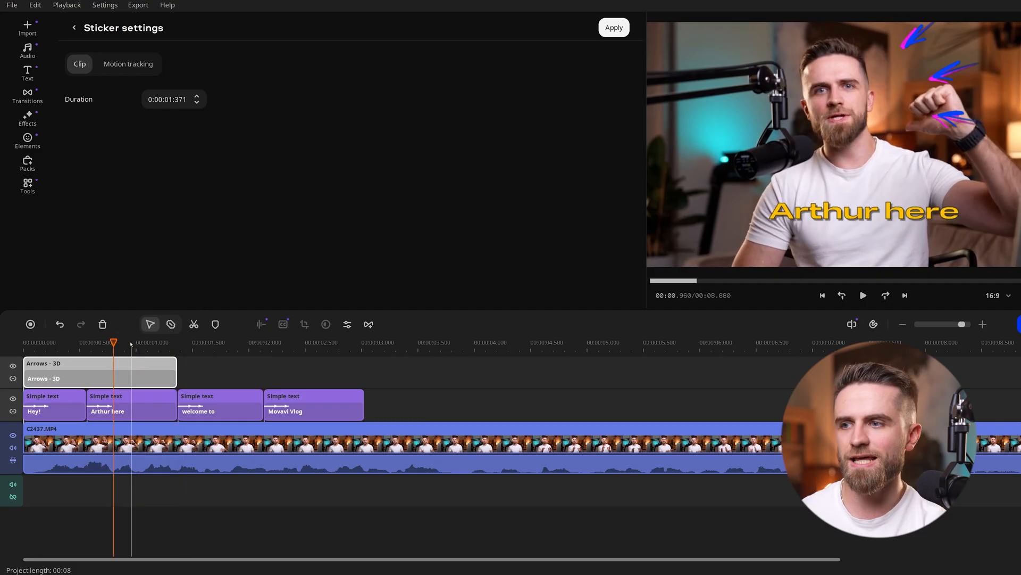
left_click(862, 295)
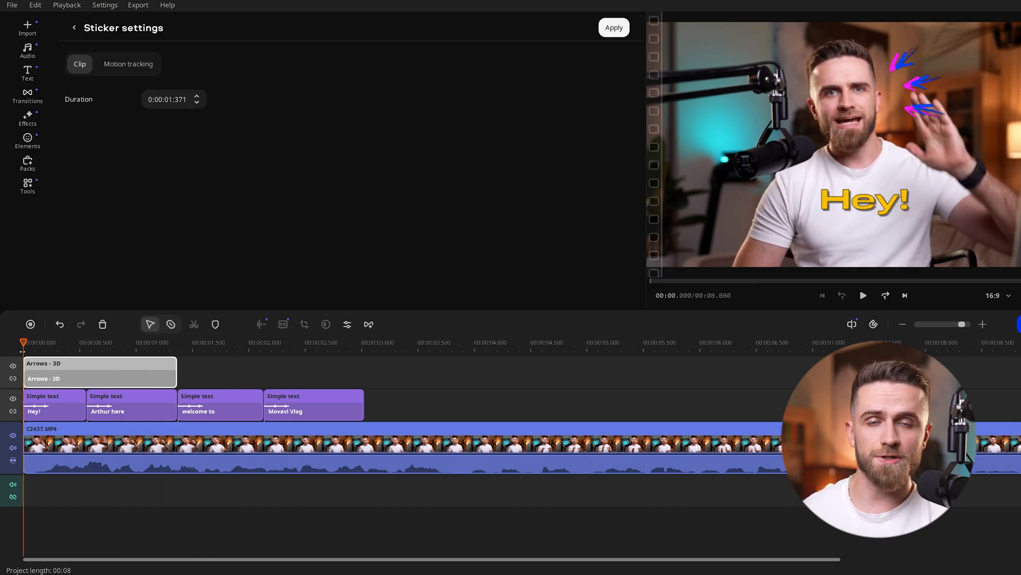
left_click(27, 185)
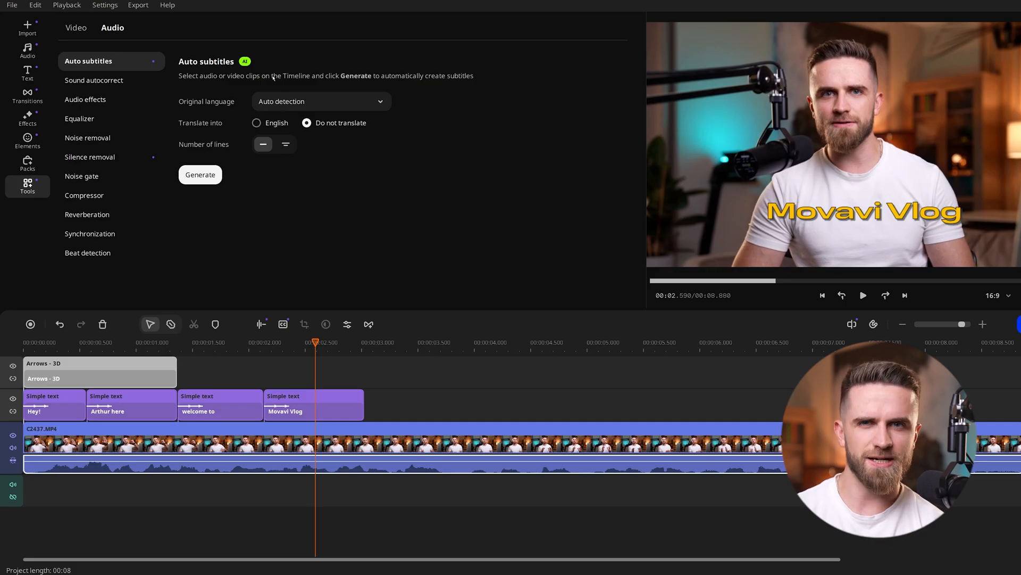
Generate auto subtitles from the speech and edit a title clip to read 'Video editor'
left_click(200, 175)
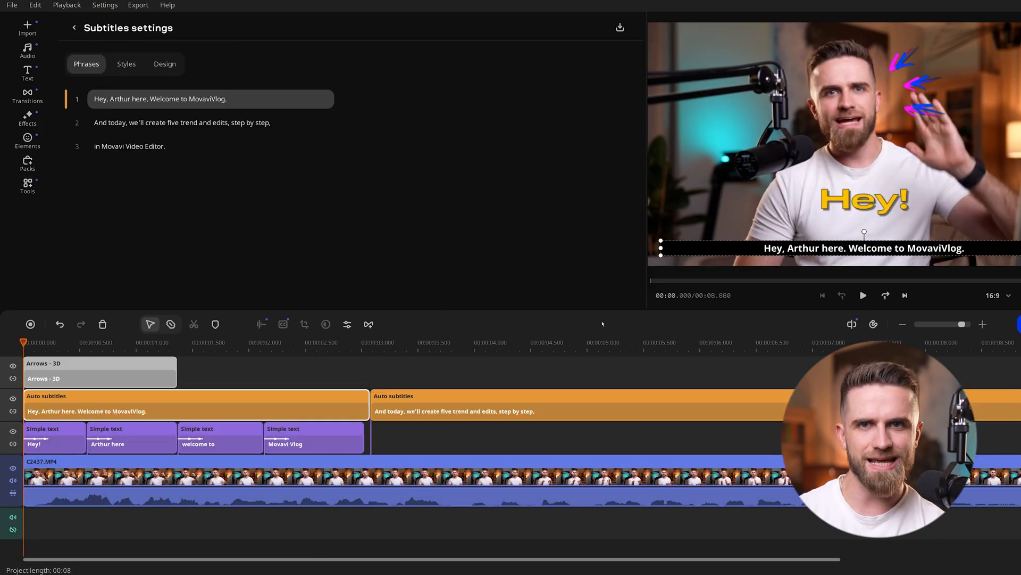
double_click(720, 444)
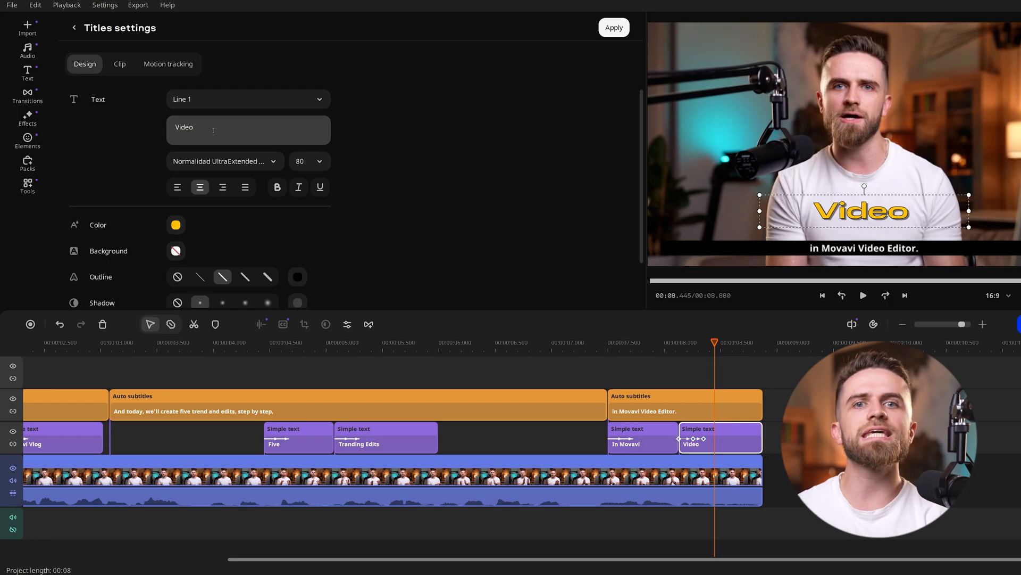
type("editor")
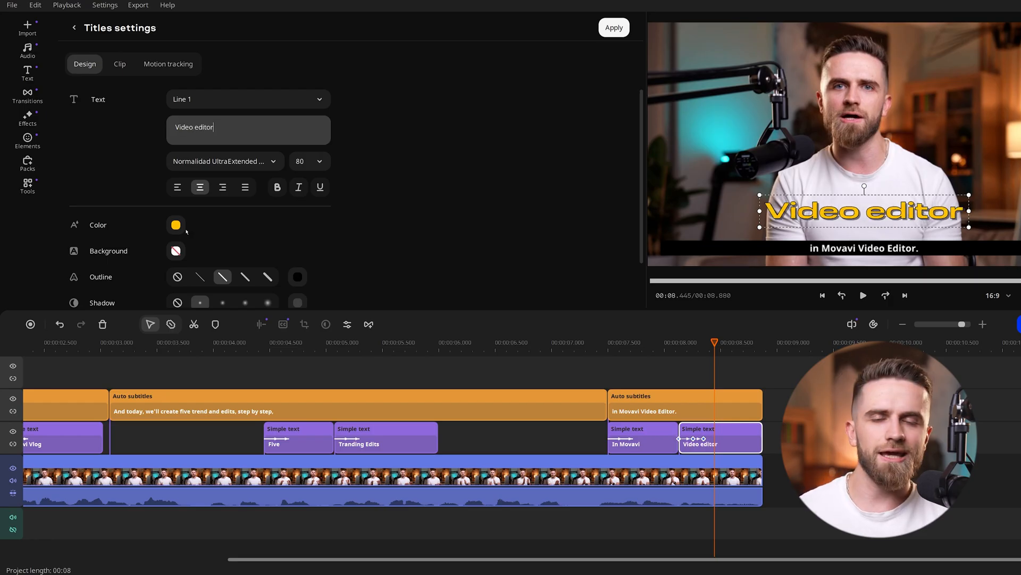
left_click(863, 295)
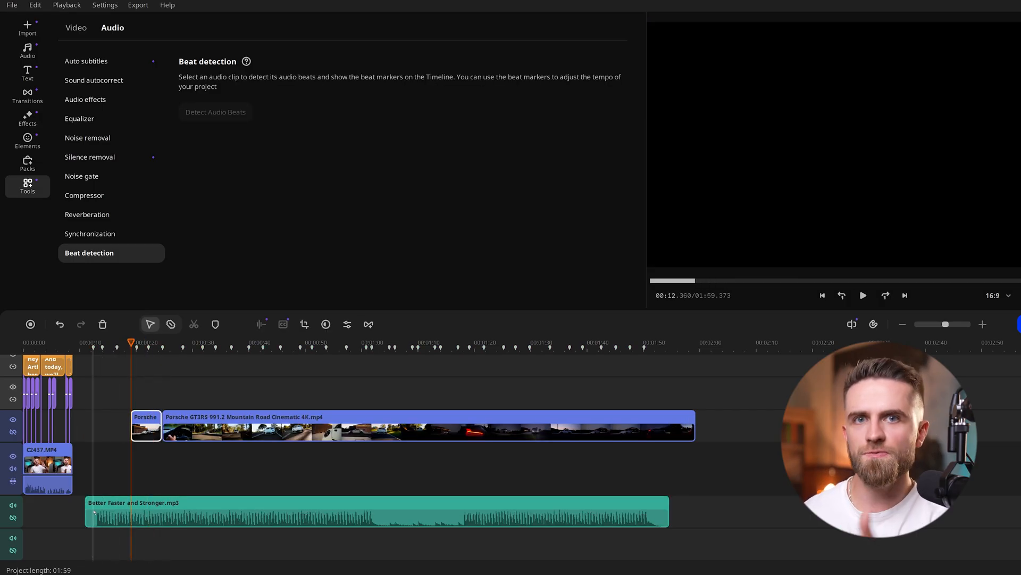
Add animation keyframes near the talking-head clip's end and play back the result
left_click(377, 511)
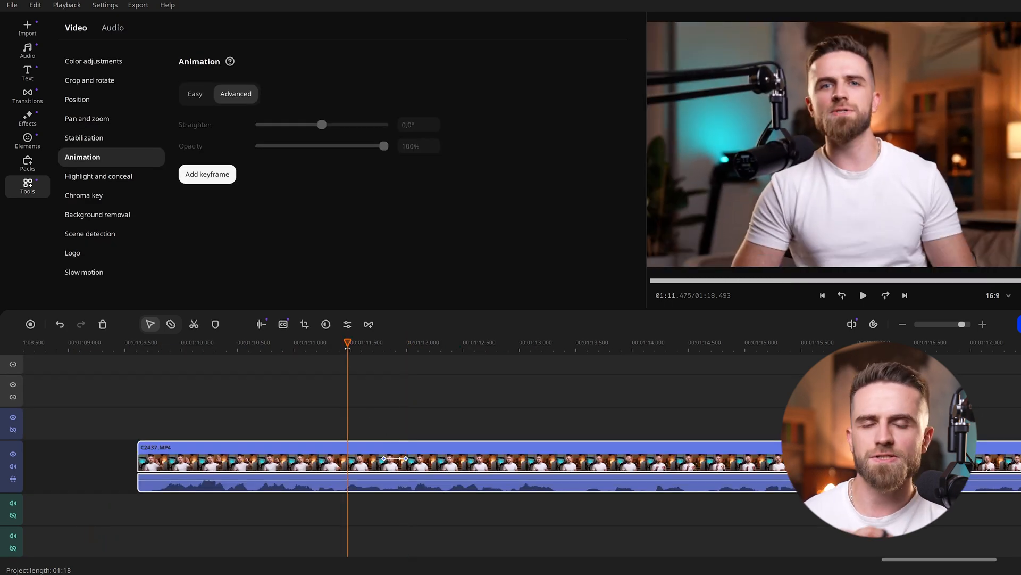
left_click(468, 342)
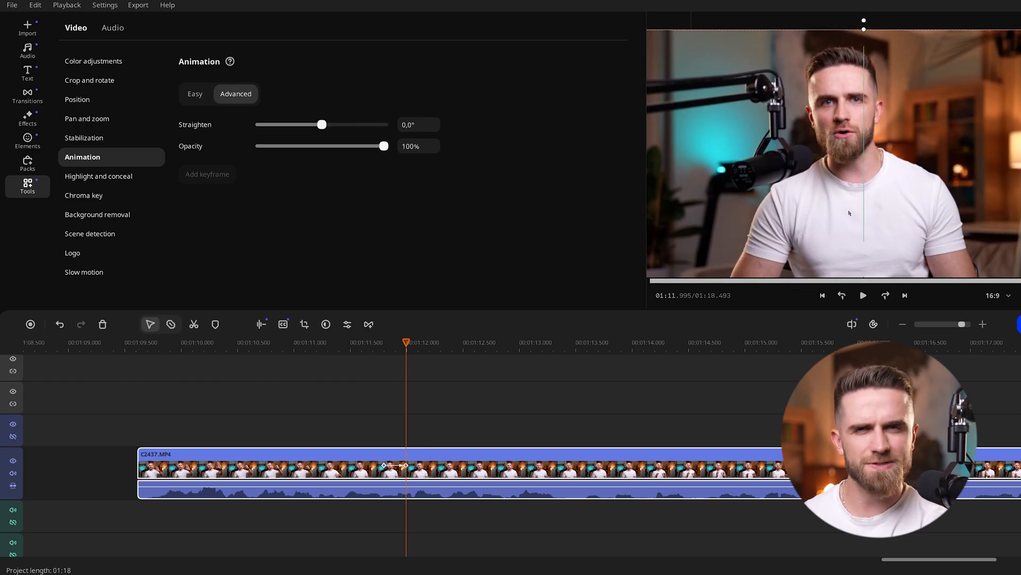
left_click(862, 295)
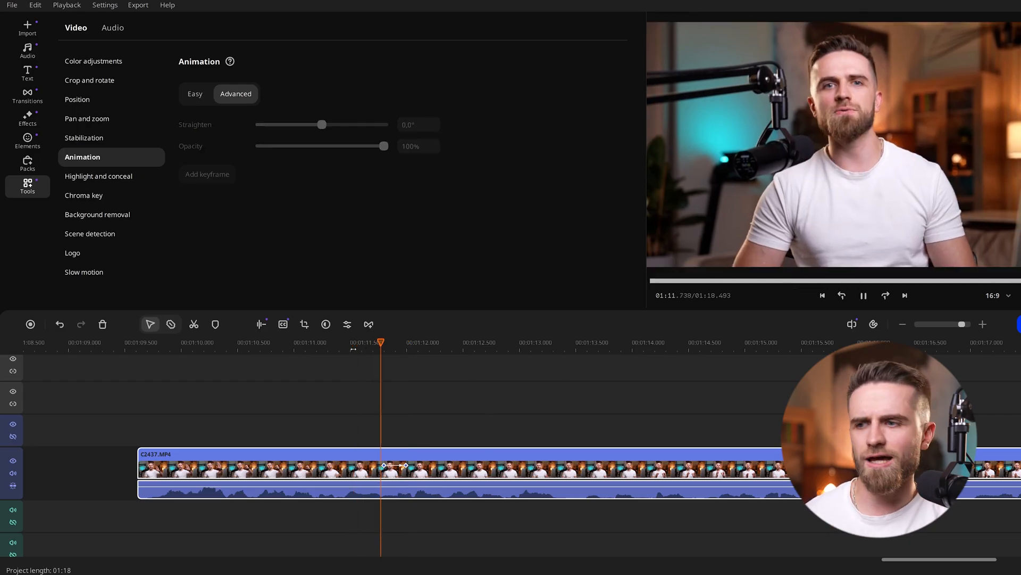
left_click(332, 342)
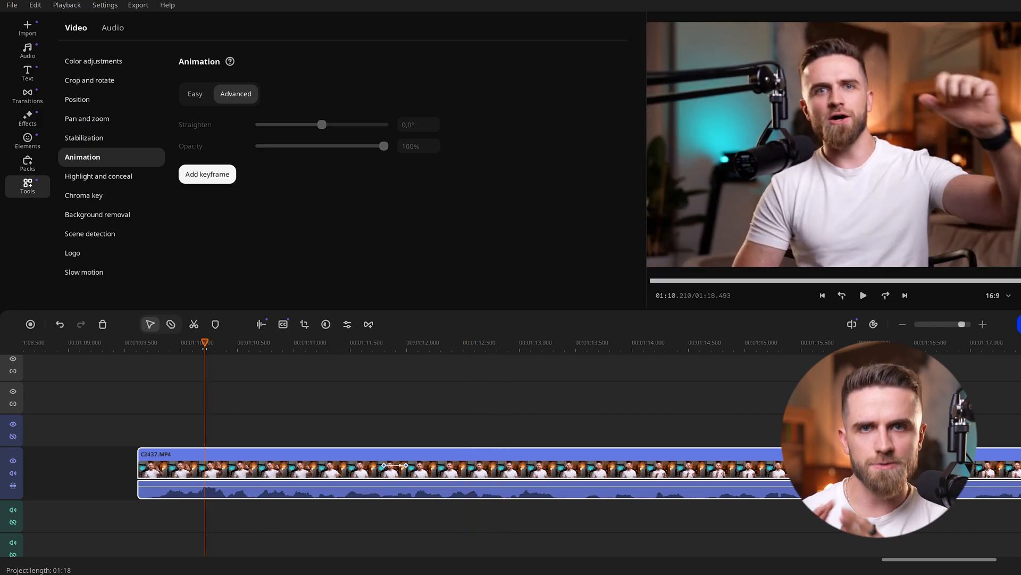
left_click(862, 296)
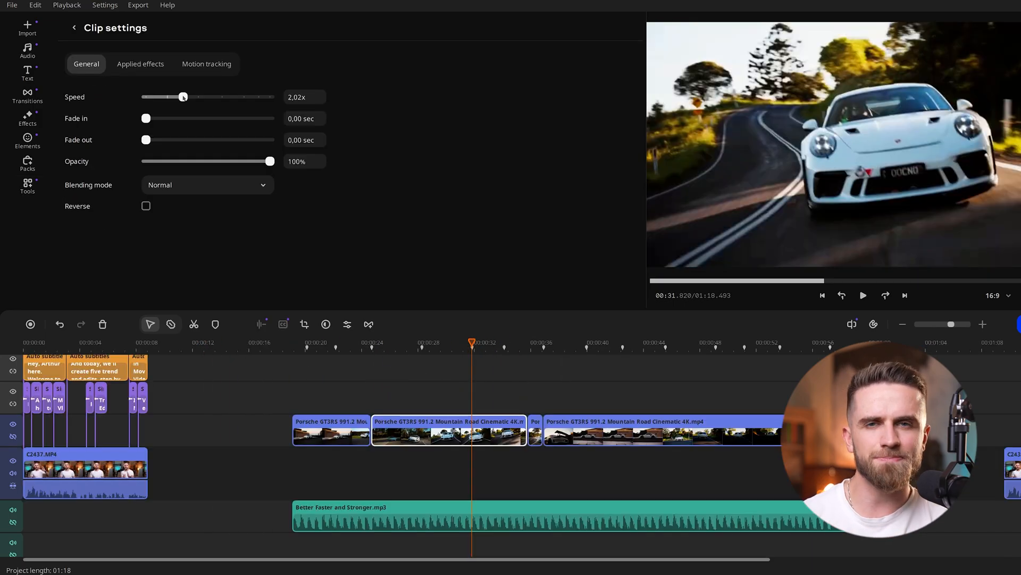
Raise the Speed slider on two Porsche pieces to about 2x playback
left_click_drag(185, 96, 182, 96)
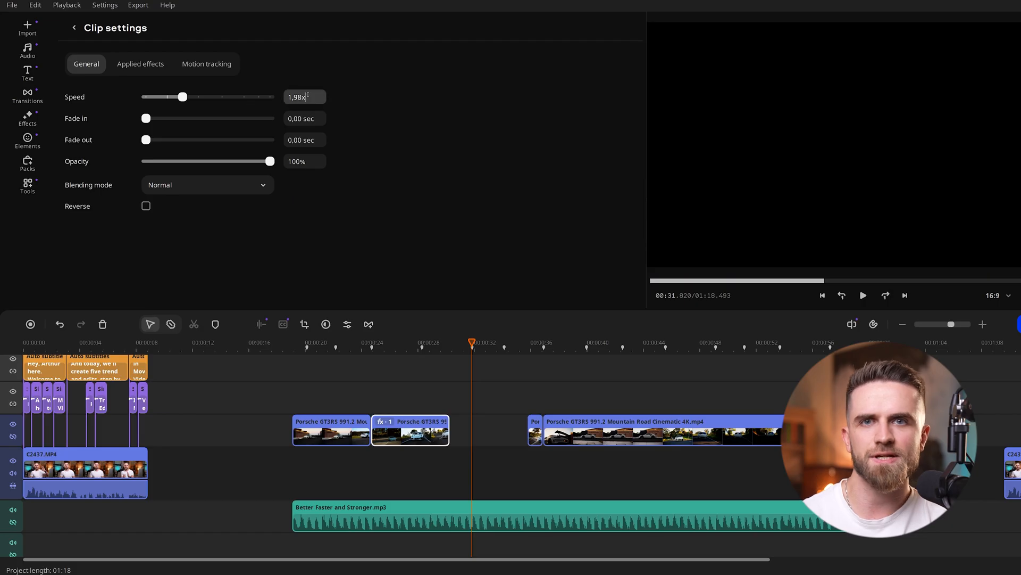
left_click_drag(183, 96, 248, 97)
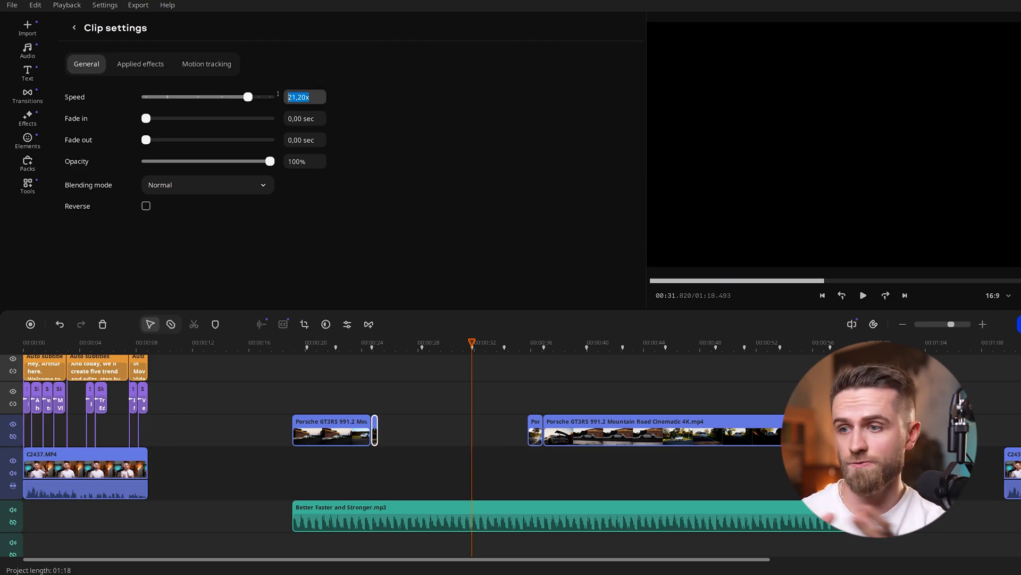
left_click_drag(248, 96, 183, 96)
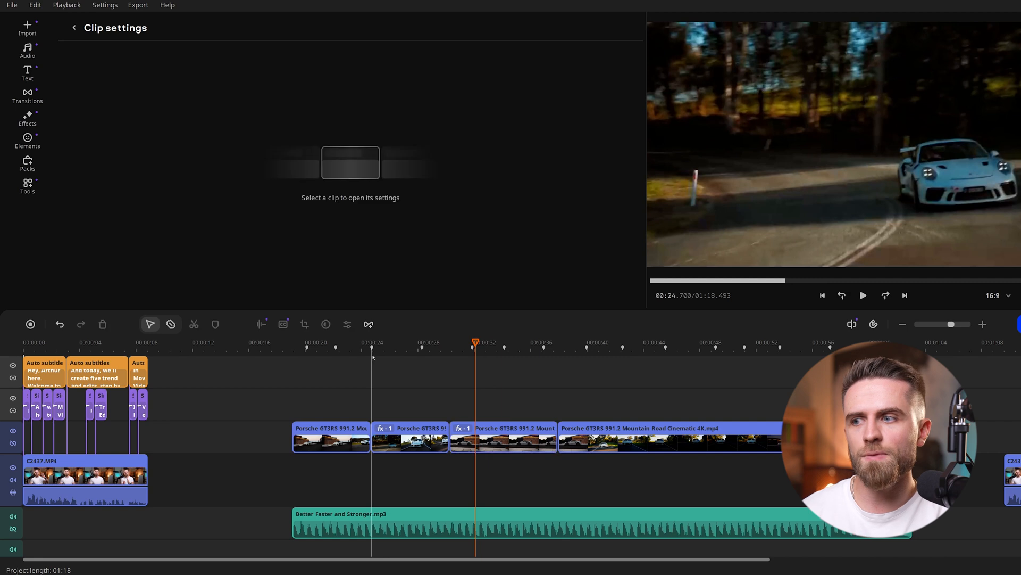
left_click(27, 96)
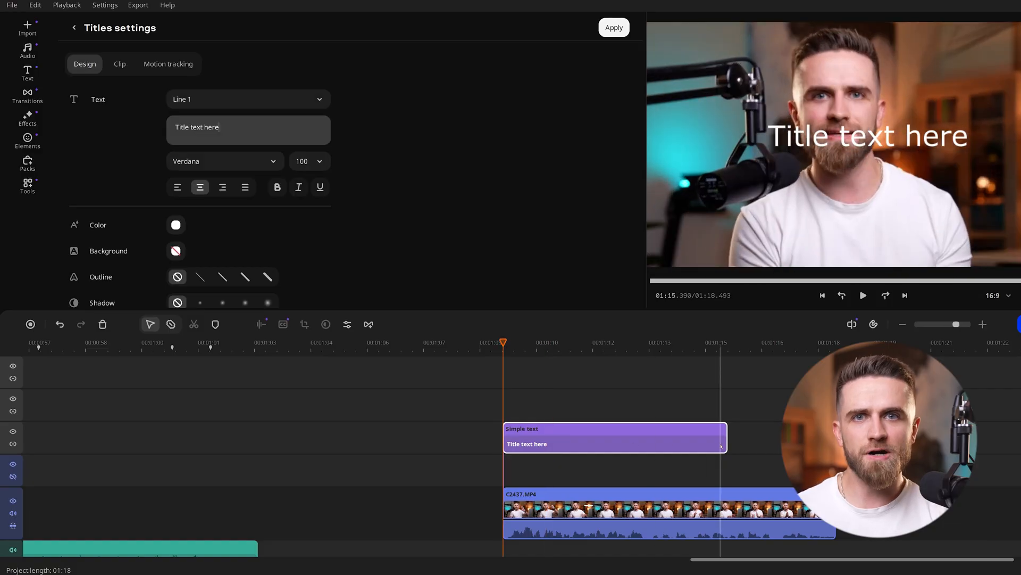
Duplicate the talking-head clip onto the track above and start animating the copy
left_click(625, 343)
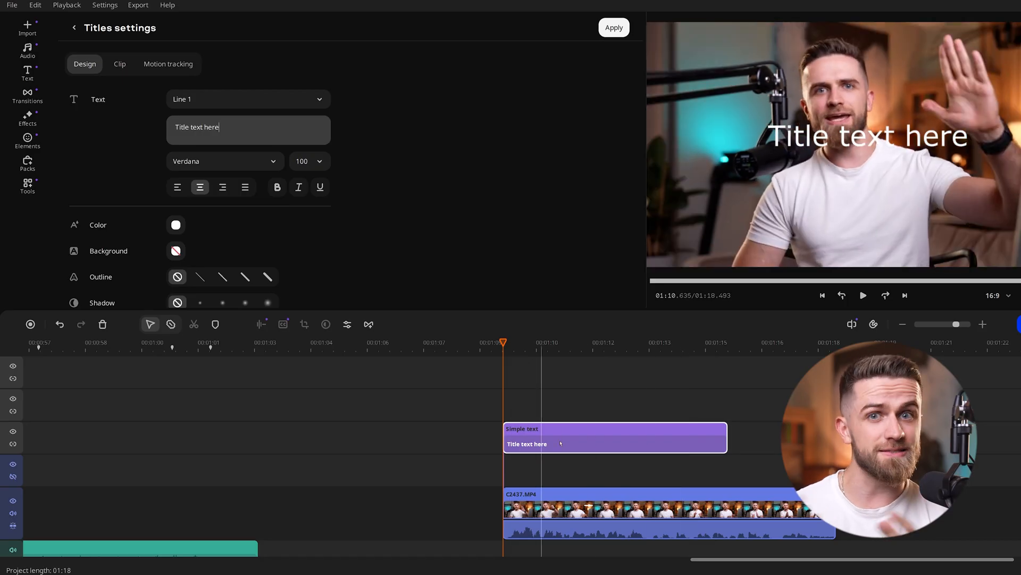
left_click(27, 186)
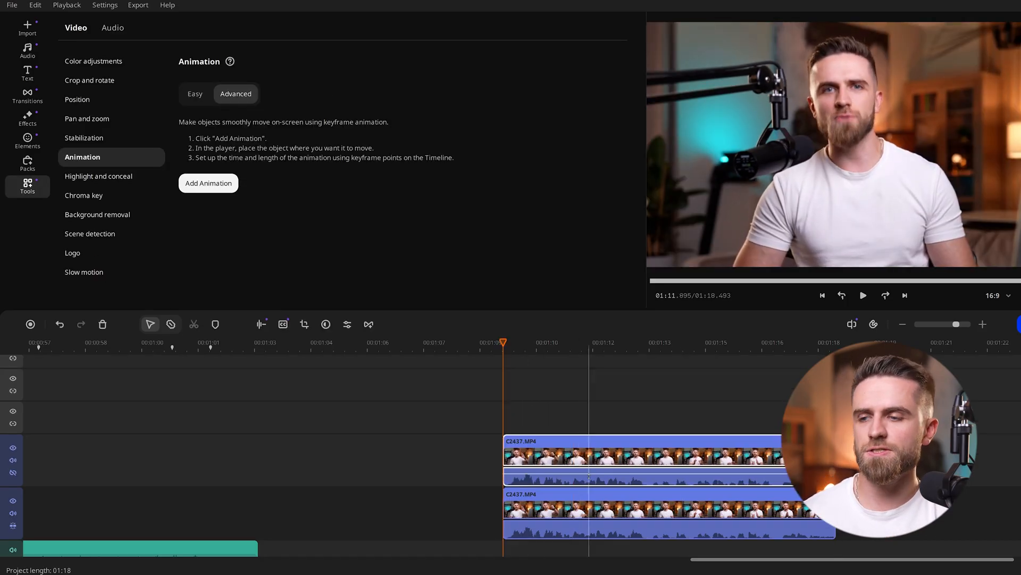
left_click(554, 341)
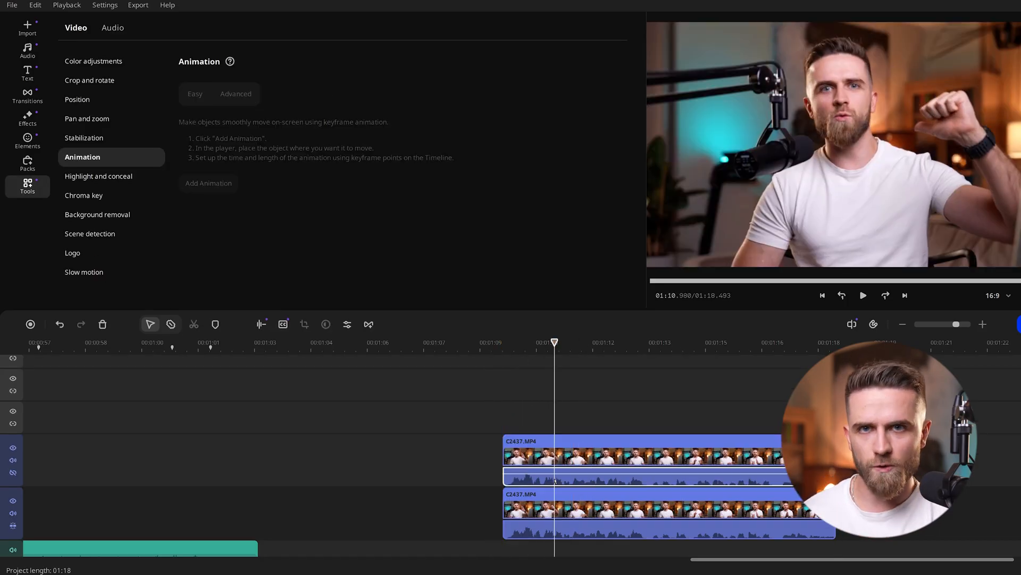
left_click(236, 93)
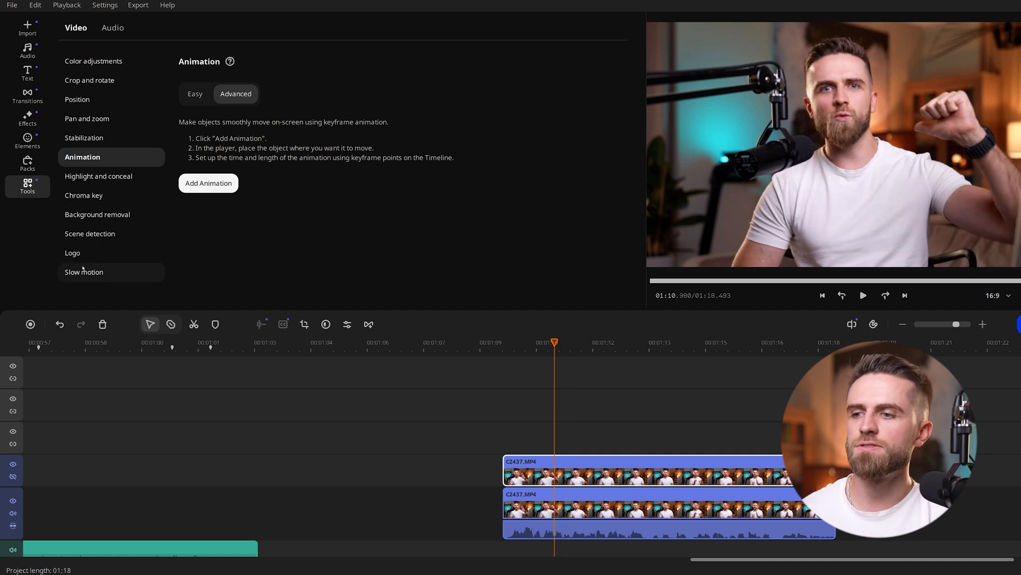
Run Background removal in Precise mode on the upper C2437.MP4 copy
left_click(97, 214)
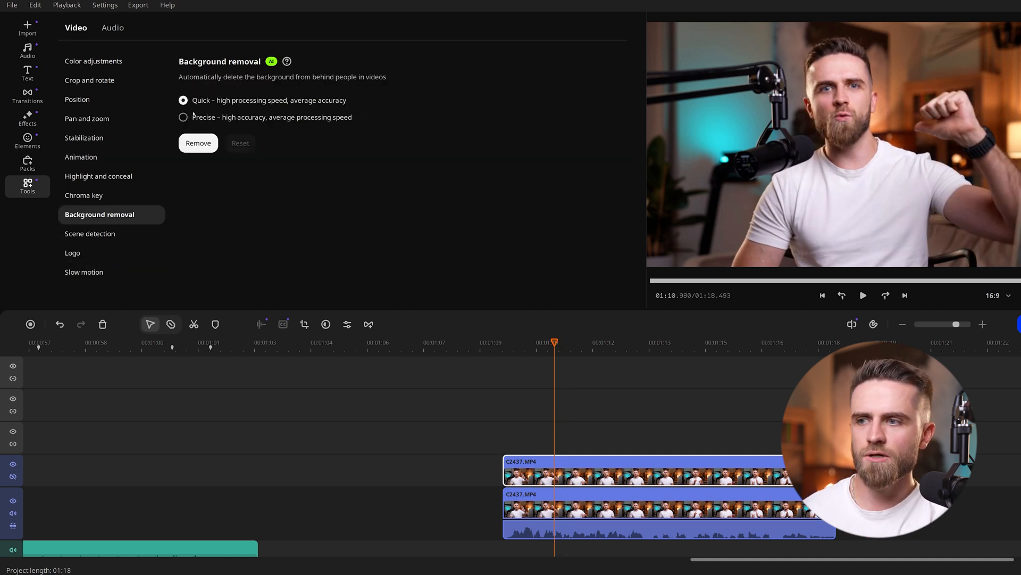
left_click(183, 117)
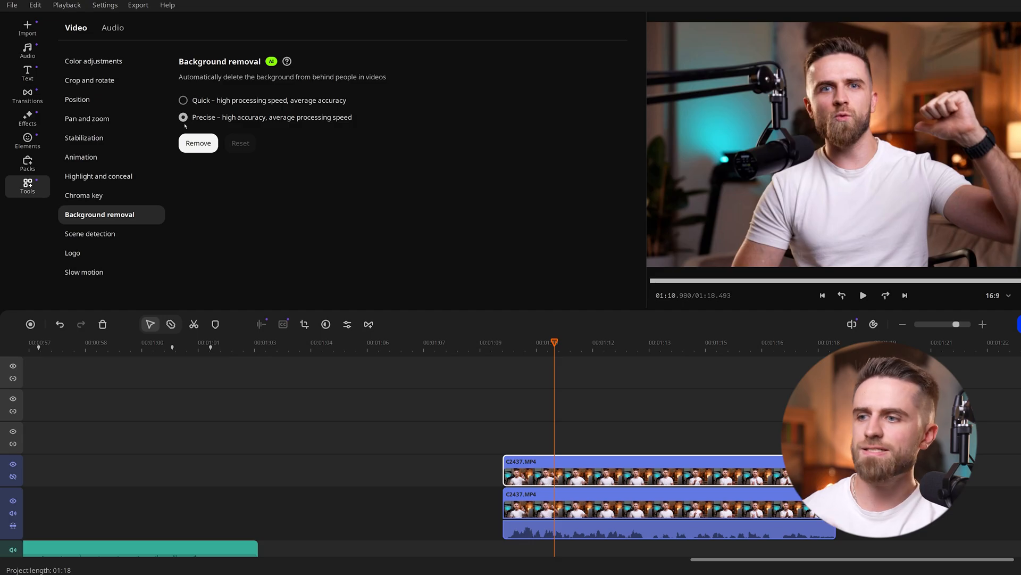
left_click(198, 143)
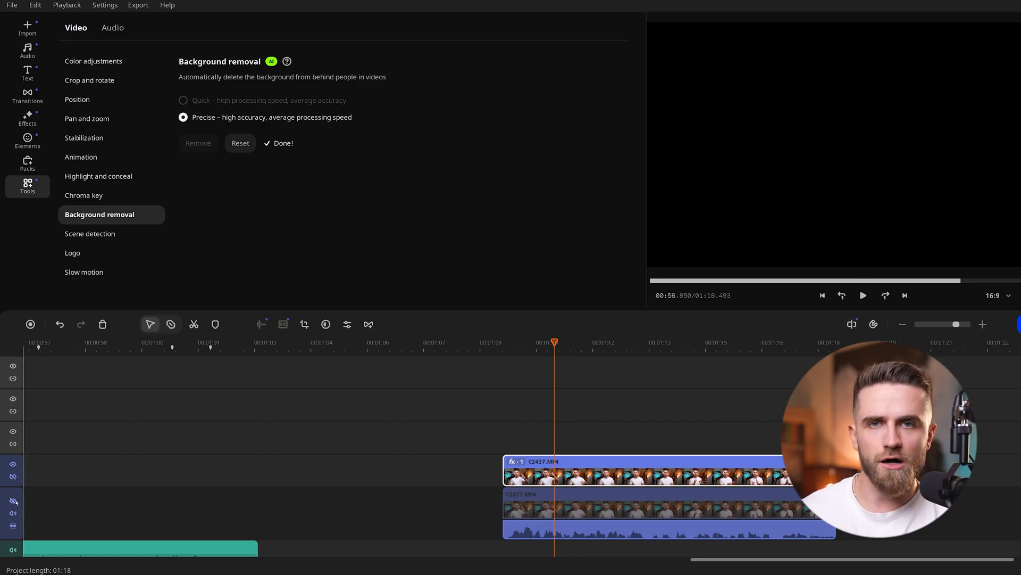
left_click(27, 28)
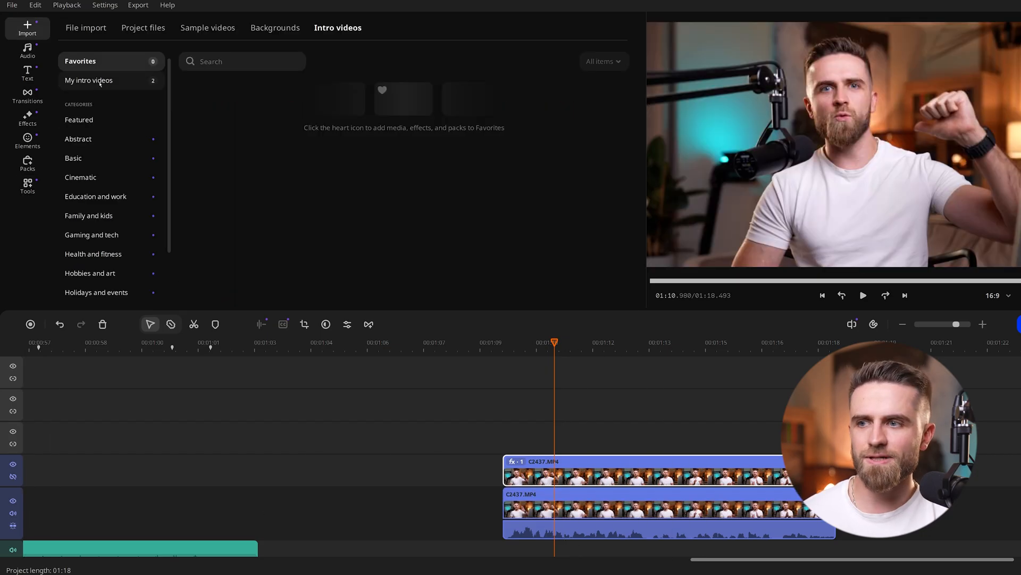
Add a New intro from My intro videos and restyle its Movavi Vlog title in Normalidad UltraExtended
left_click(89, 81)
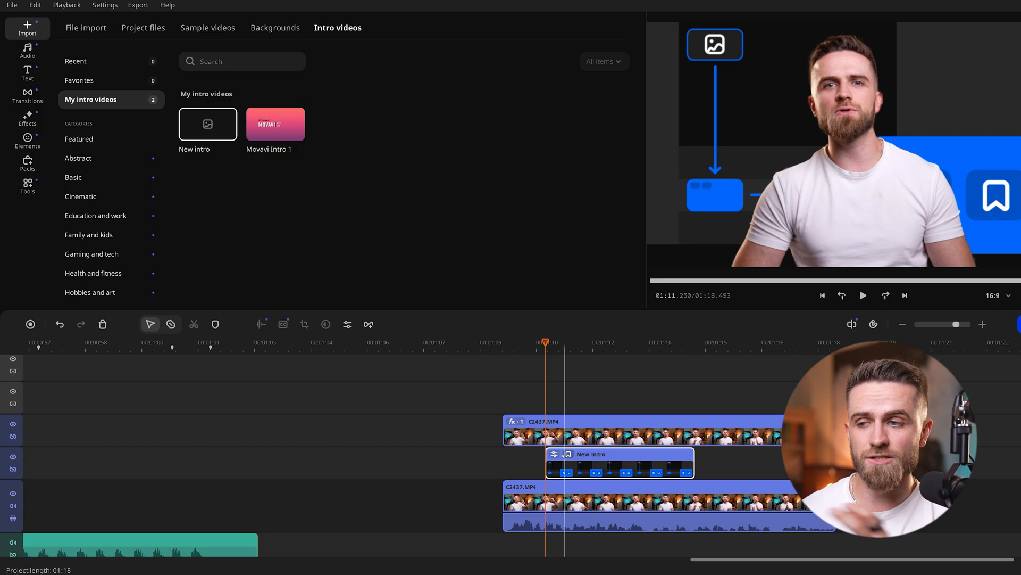
left_click(862, 295)
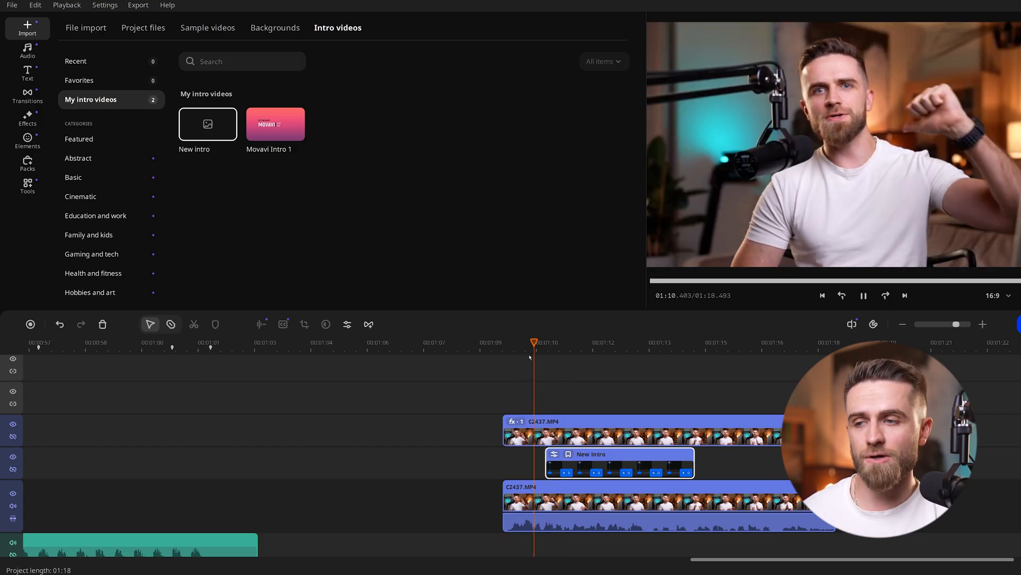
left_click(864, 295)
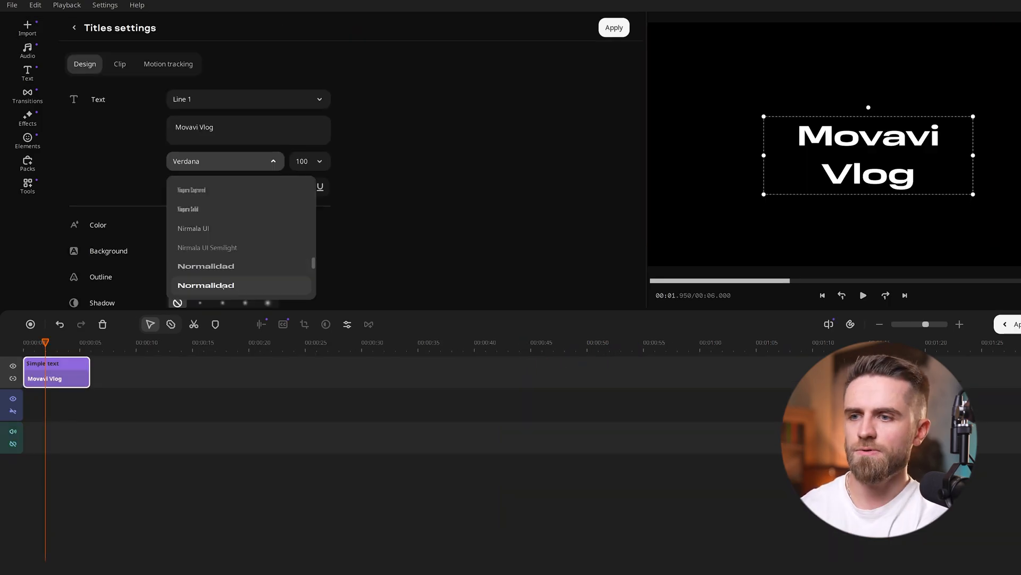
left_click(224, 285)
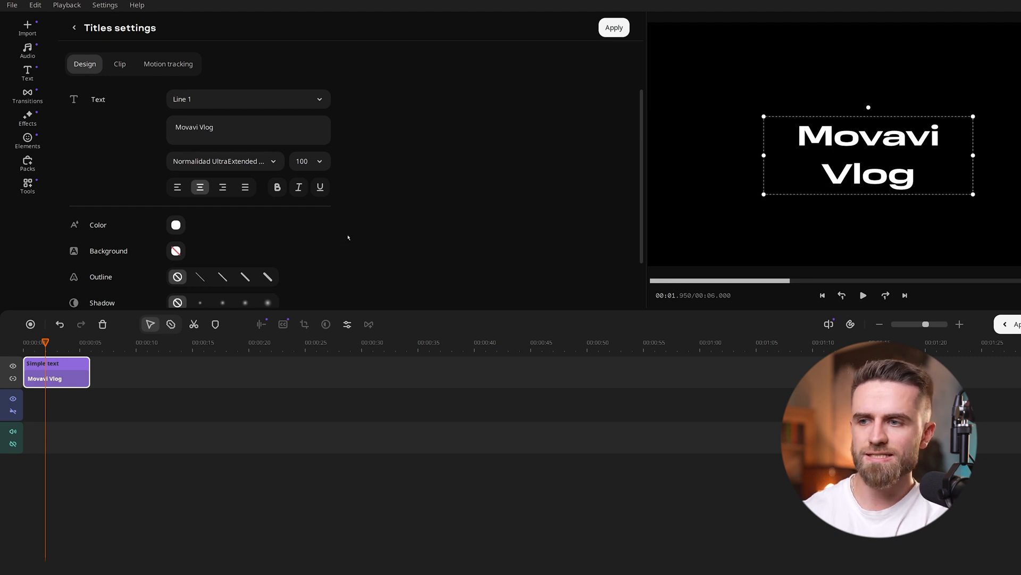
mouse_move(193, 249)
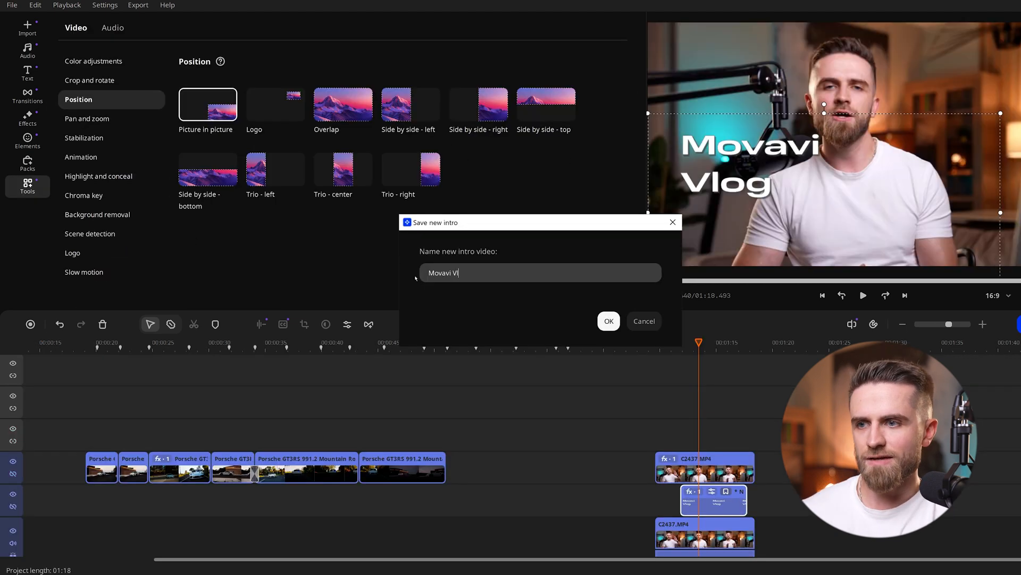
Save the intro and give the Movavi Vlog title a one-second fade-out
left_click(607, 320)
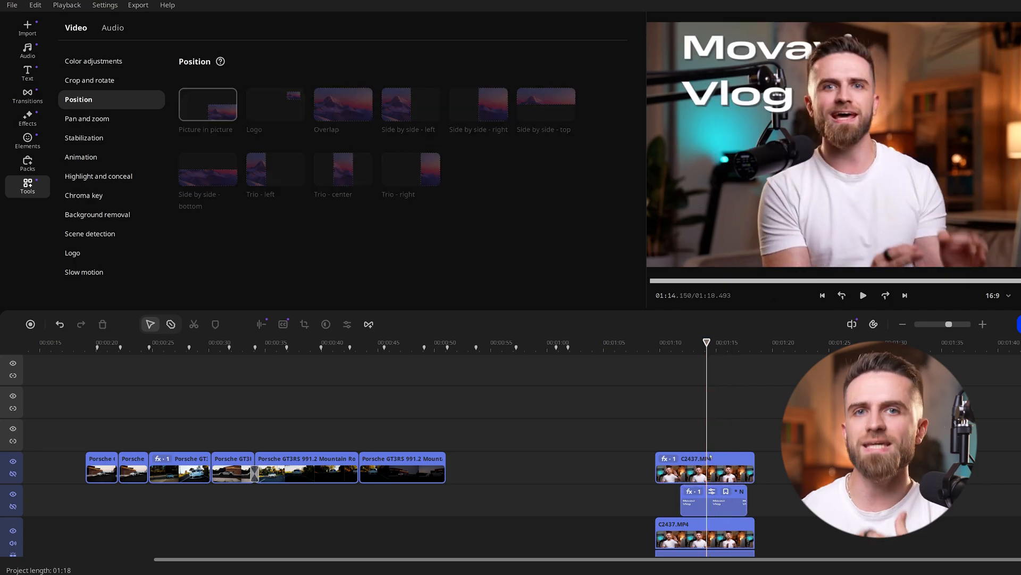
left_click(81, 156)
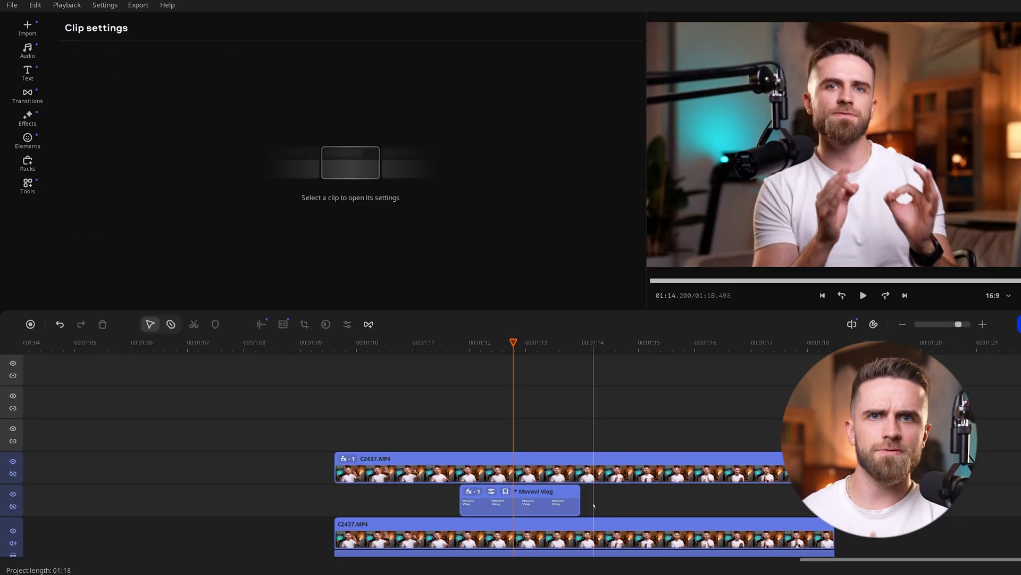
left_click(519, 500)
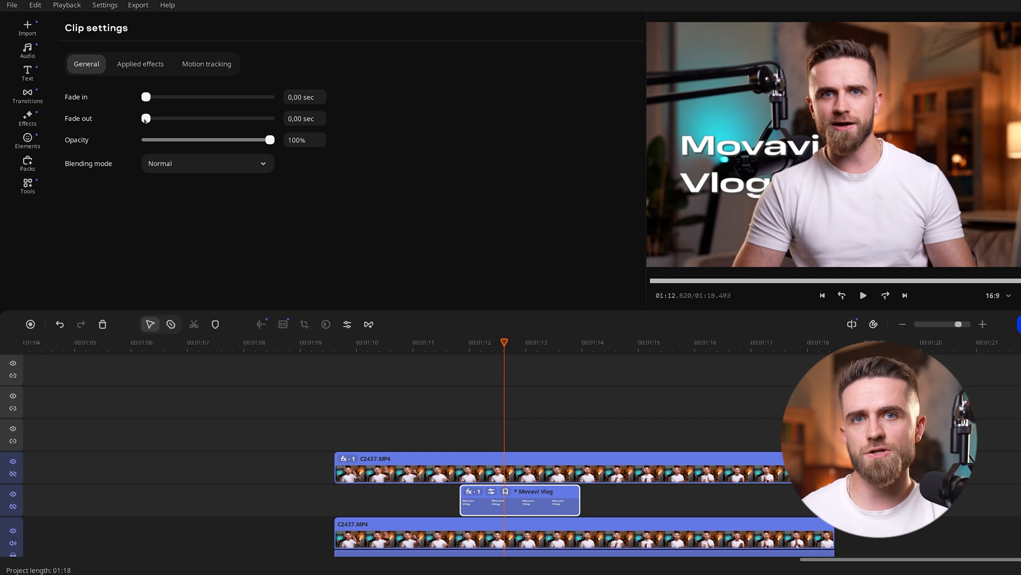
left_click_drag(146, 118, 165, 118)
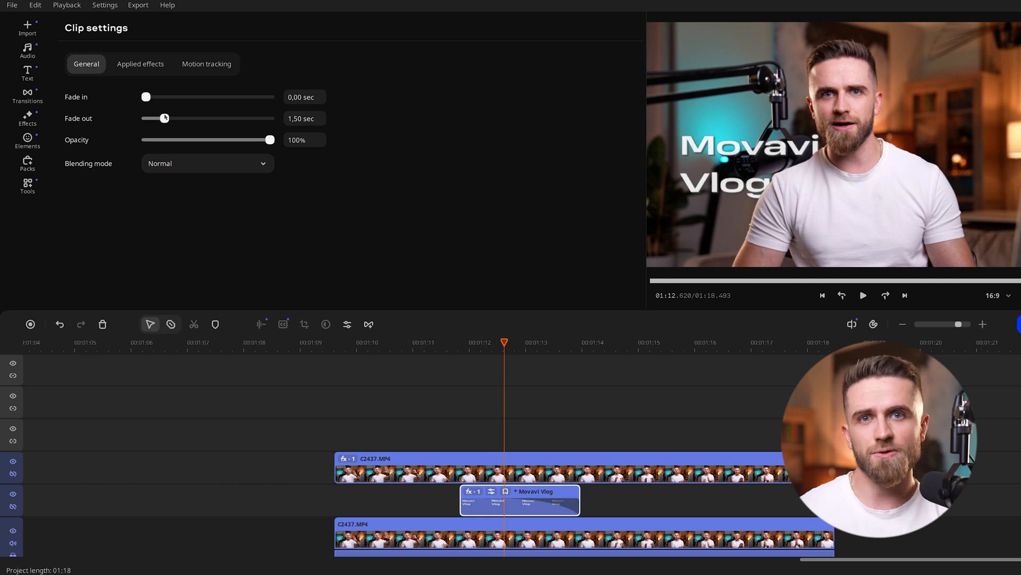
left_click(862, 295)
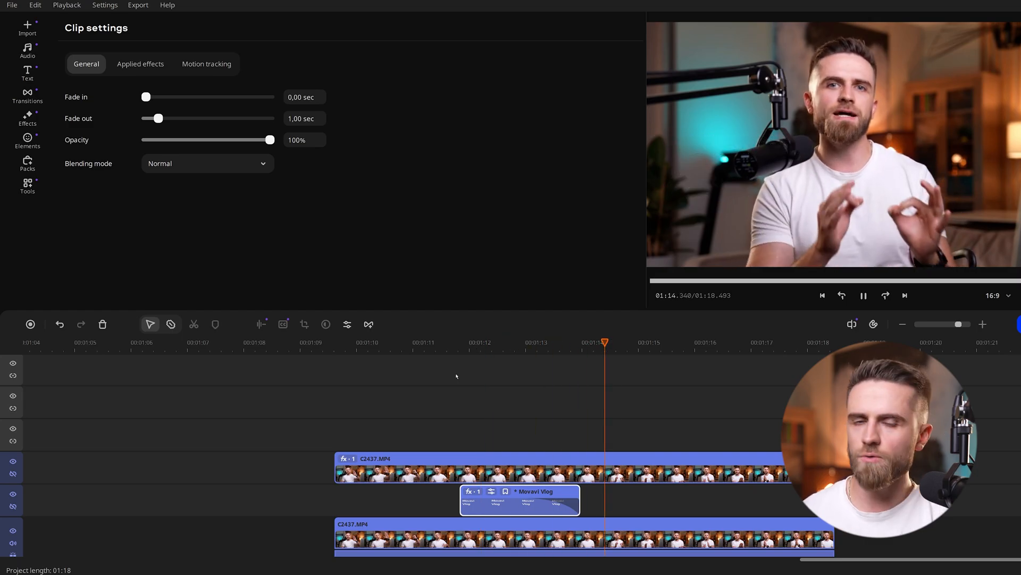
left_click(863, 295)
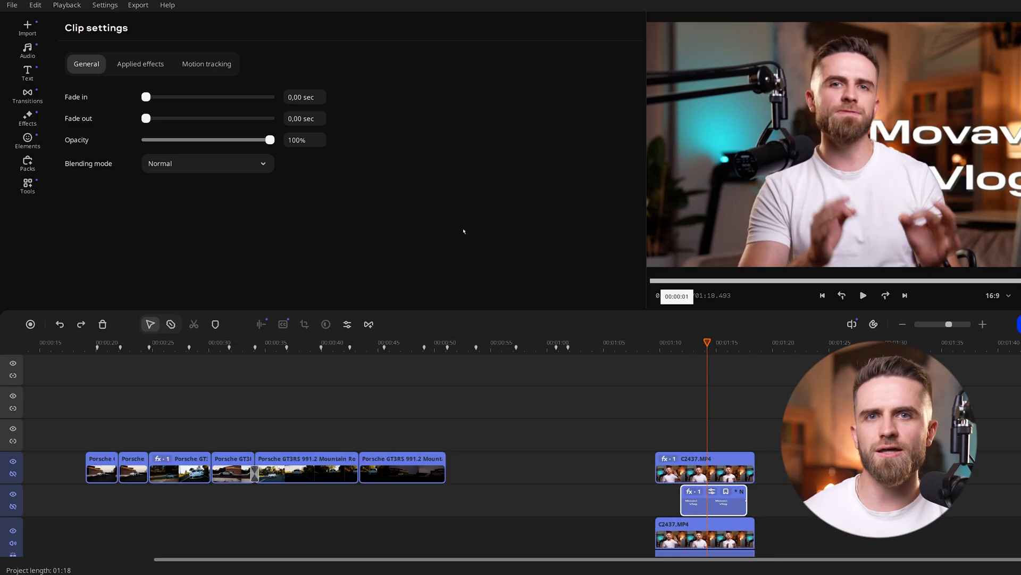
Move the title to the upper right and add a shortened white movavi logo overlay after it
left_click(27, 188)
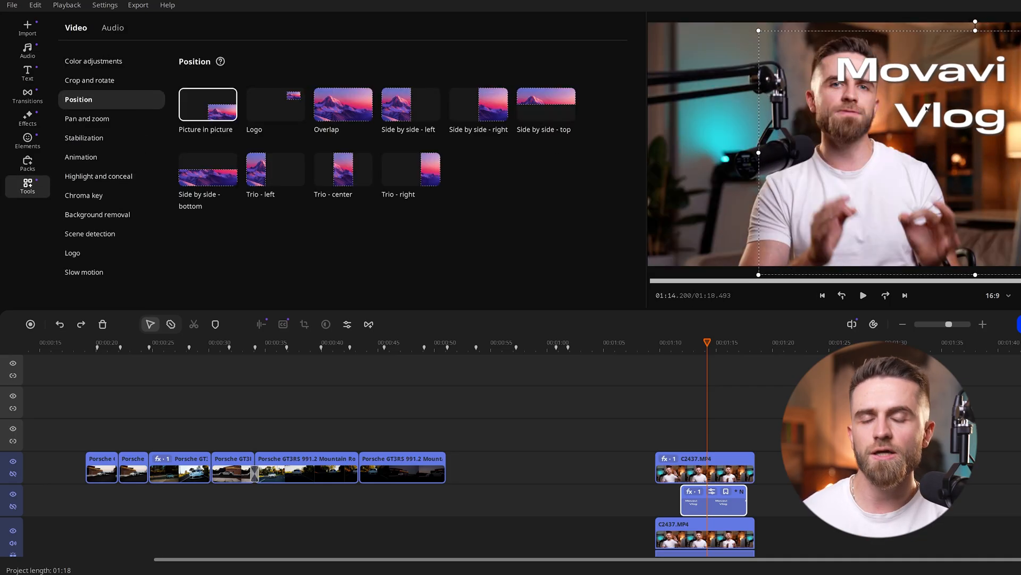
left_click(863, 295)
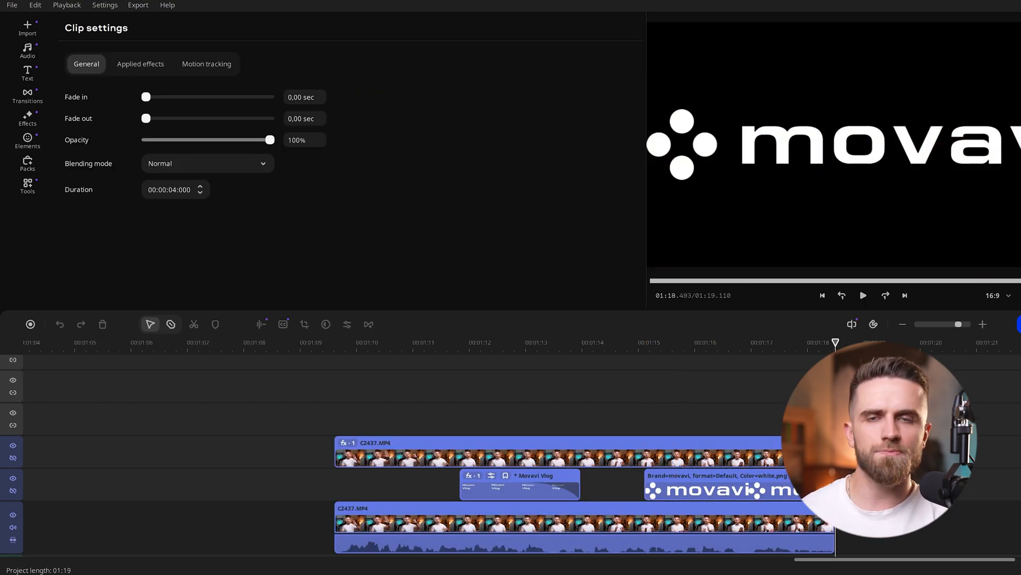
left_click(705, 342)
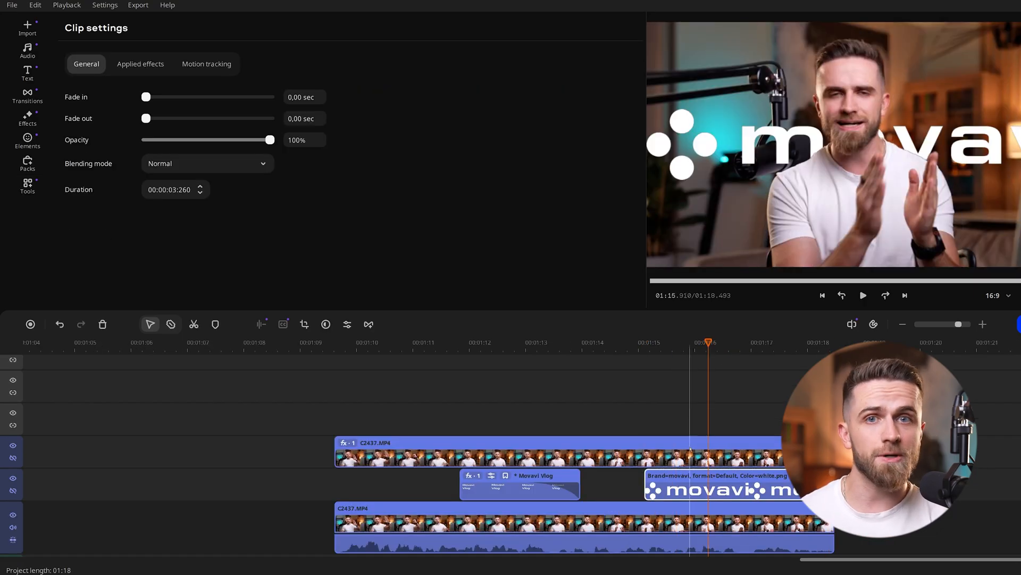
left_click(27, 186)
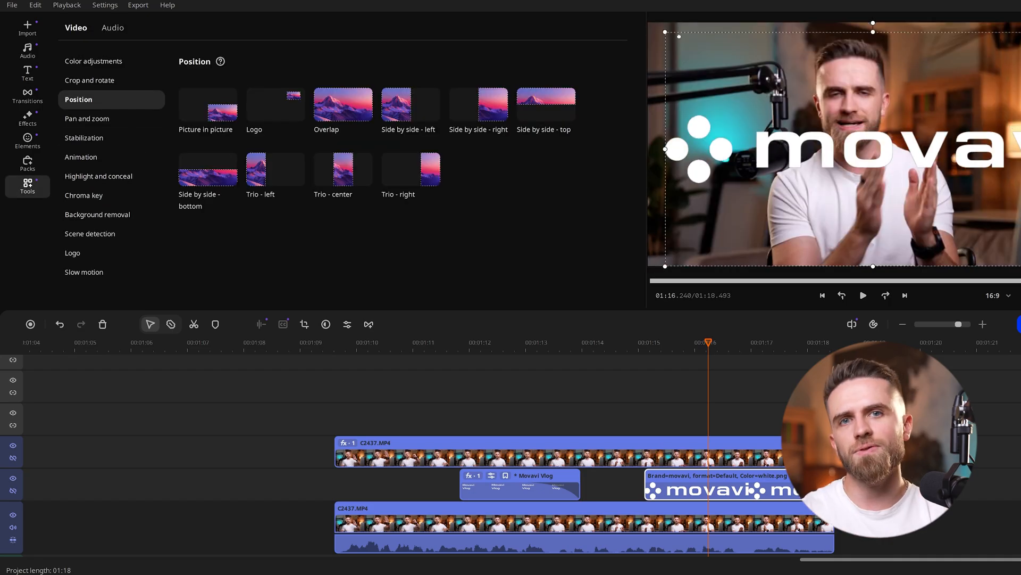
left_click(207, 104)
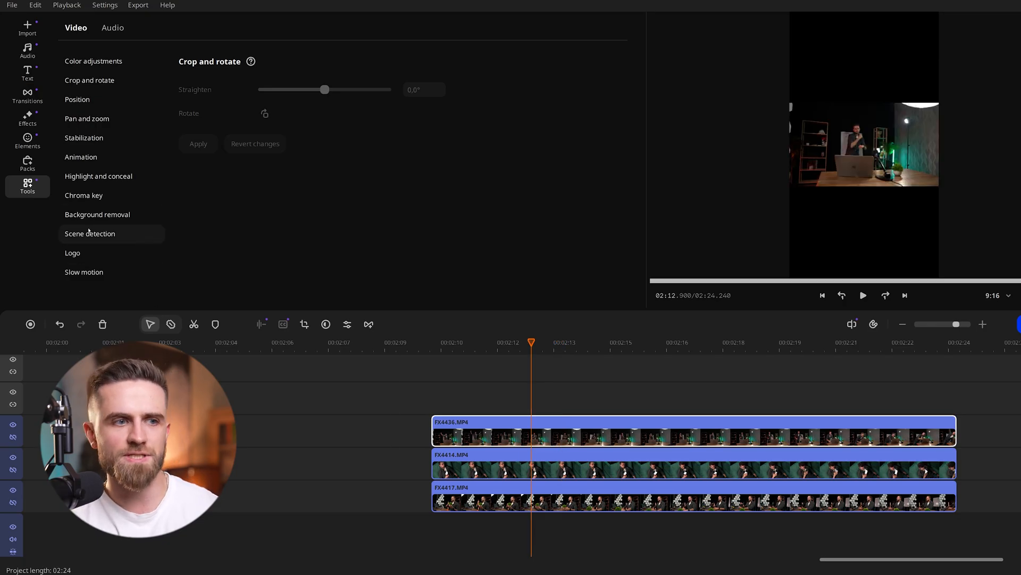
Crop the FX4436, FX4414 and FX4417 clips to narrow portrait frames with Crop and rotate
left_click(89, 80)
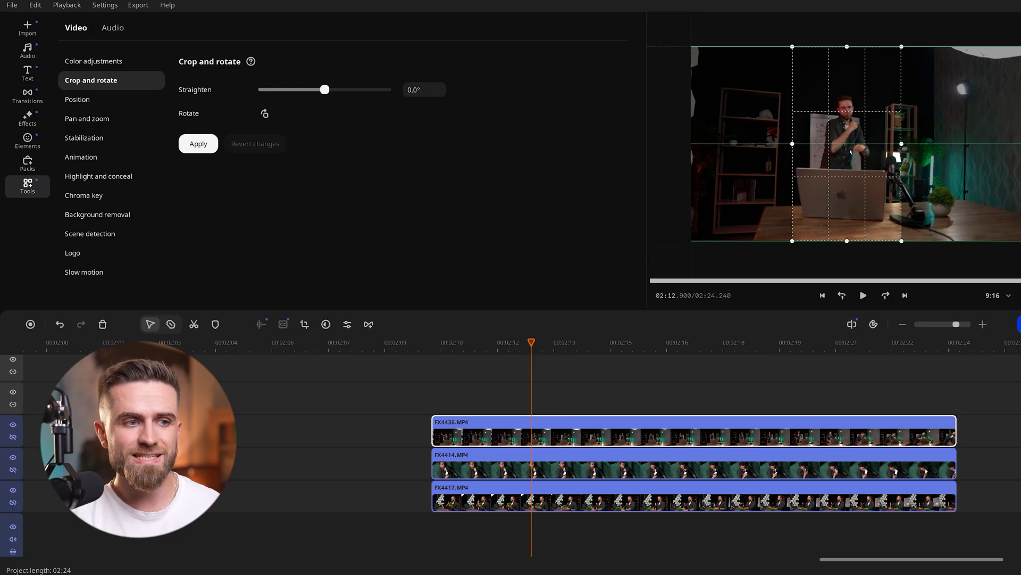
left_click(198, 143)
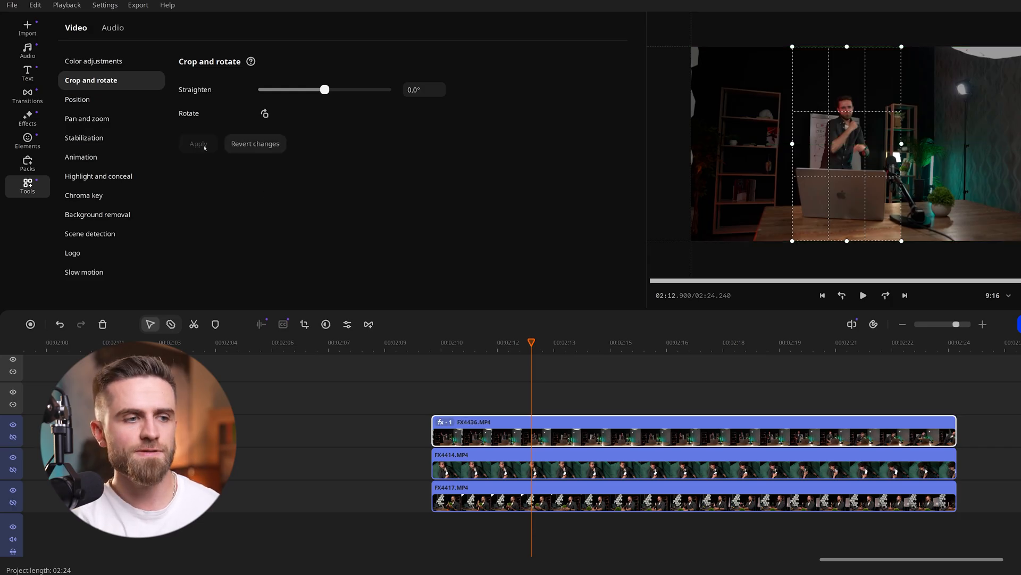
left_click(565, 342)
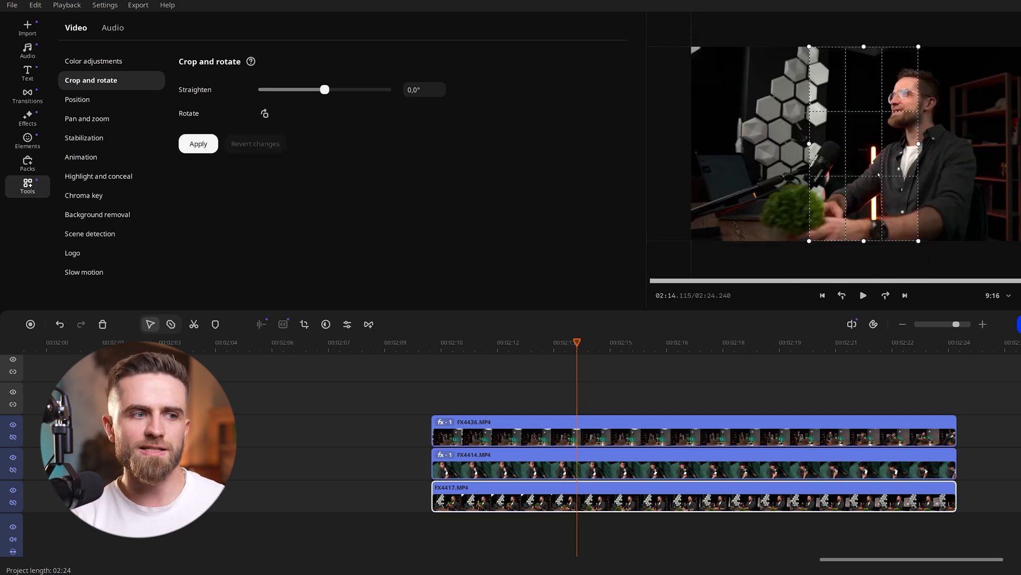
left_click(76, 99)
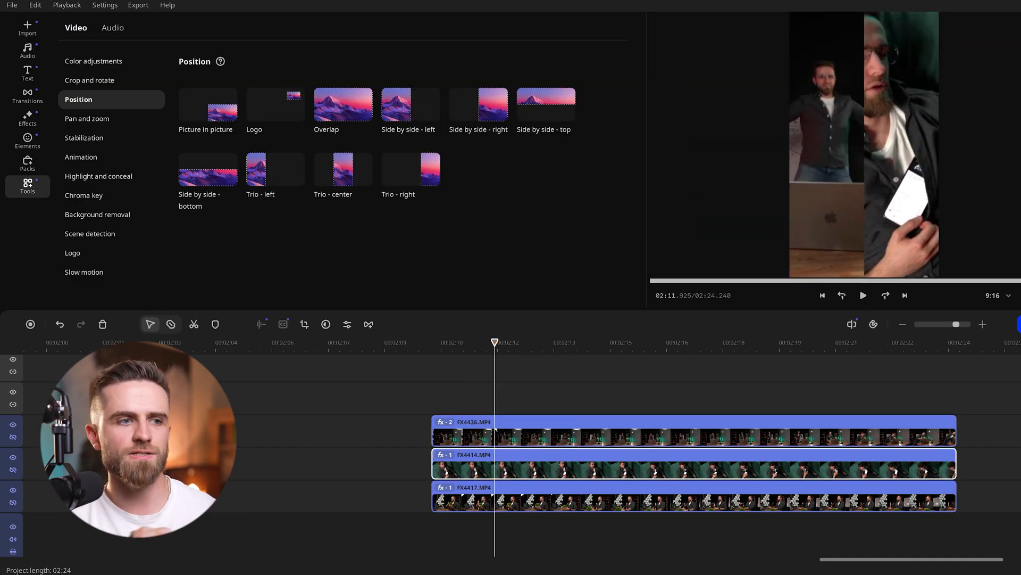
Lay out FX4414.MP4 Side by side - right and position the bottom FX4417 clip, previewing the result
left_click(477, 105)
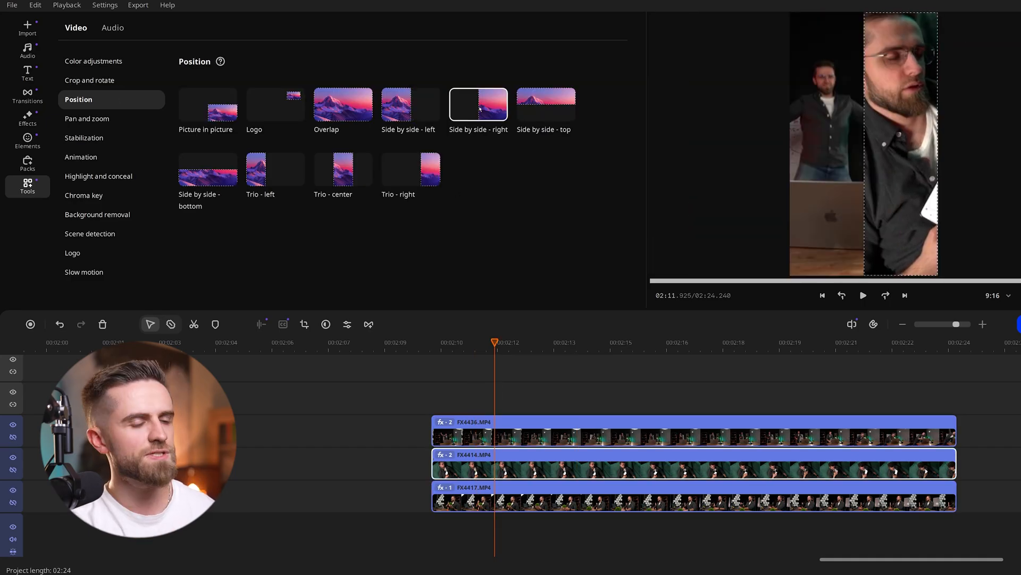
left_click(431, 342)
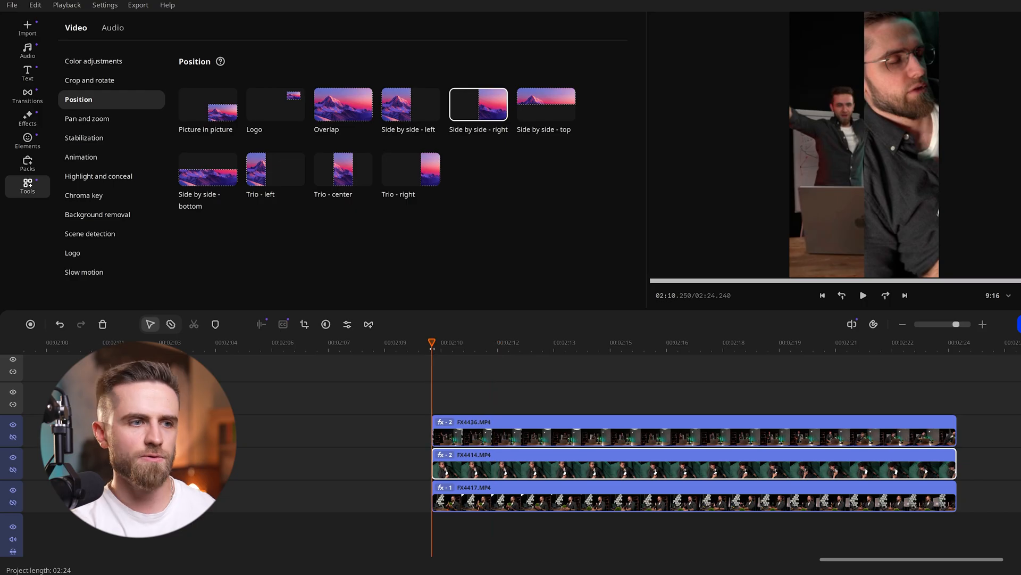
left_click(862, 296)
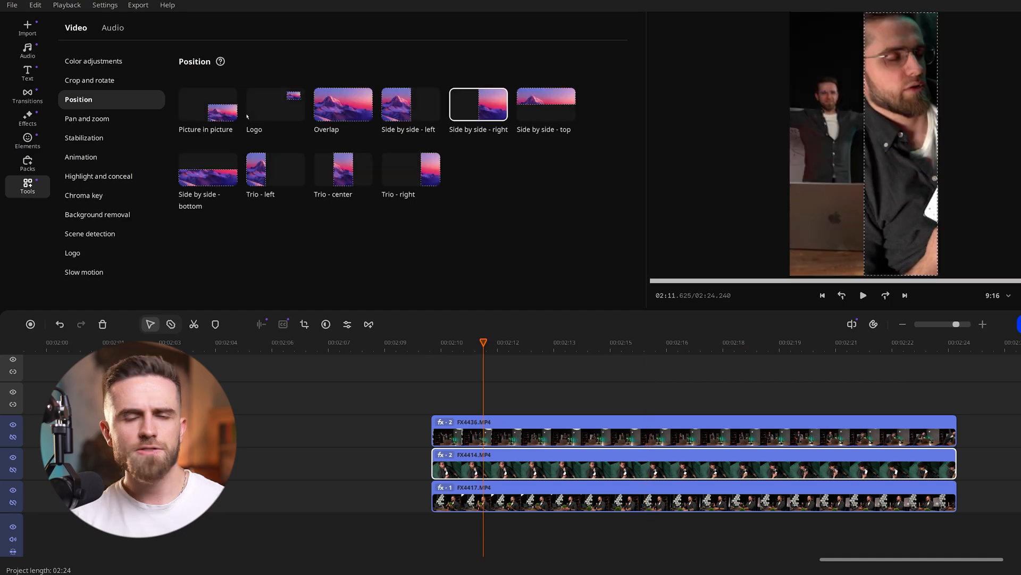
left_click(207, 105)
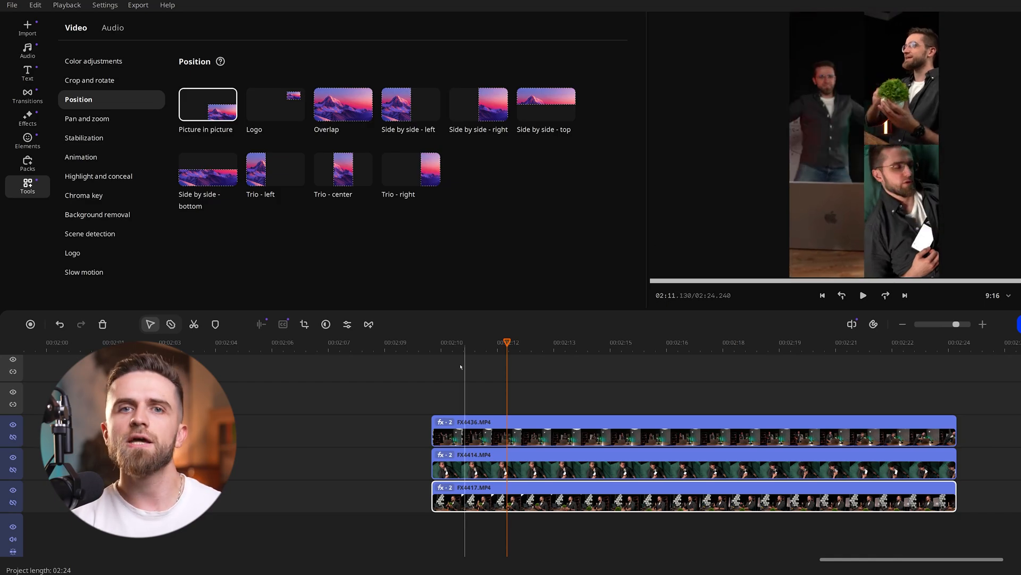
left_click(863, 296)
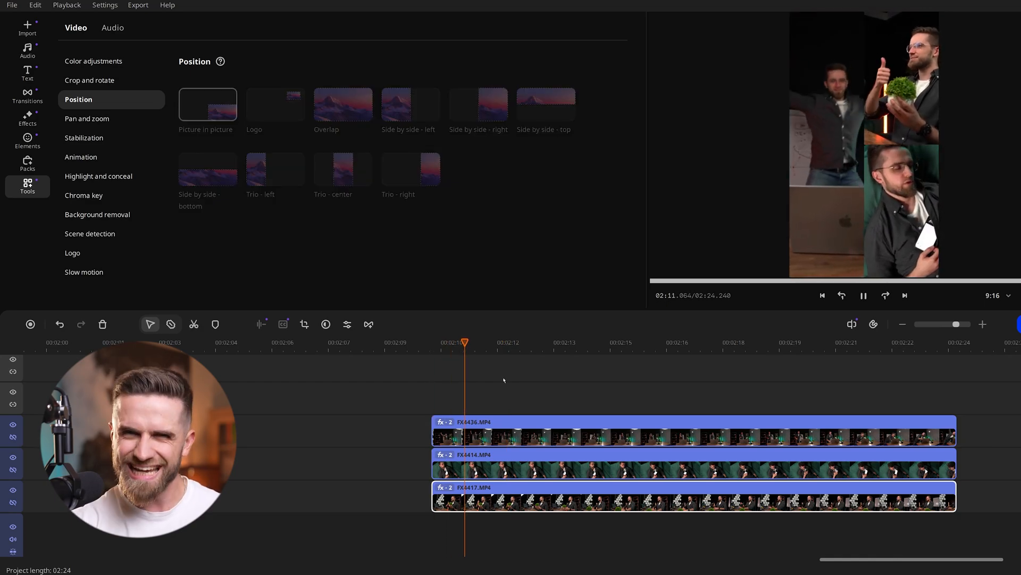
Finish the Picture in picture layout so the three clips form one tall panel beside two stacked ones
left_click(27, 49)
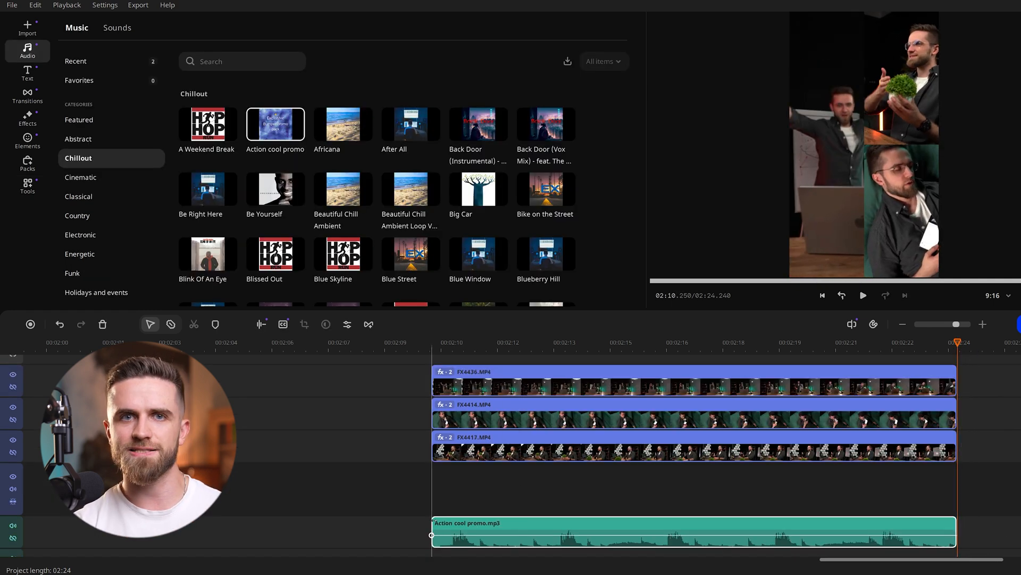
left_click(27, 188)
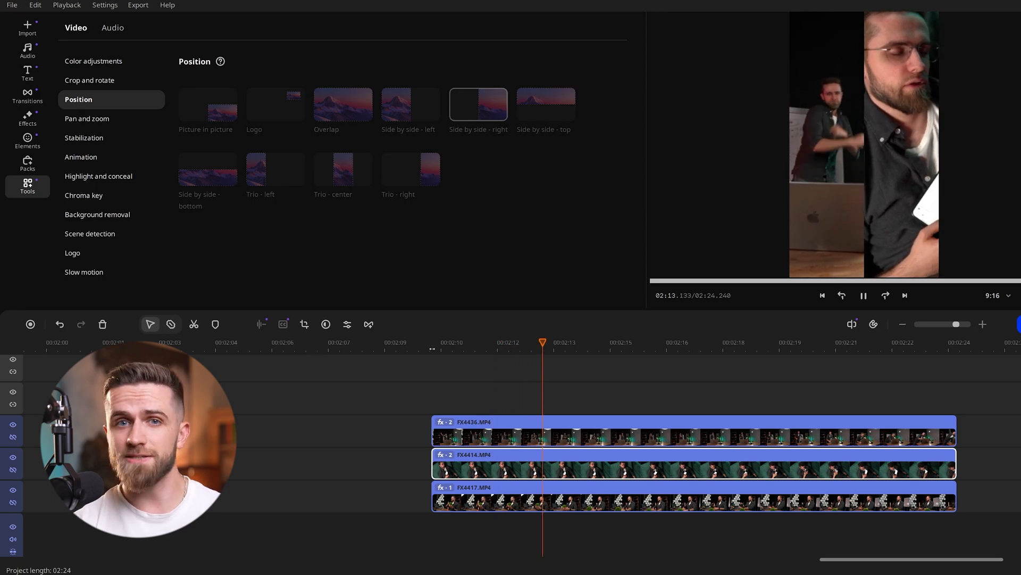
left_click(207, 104)
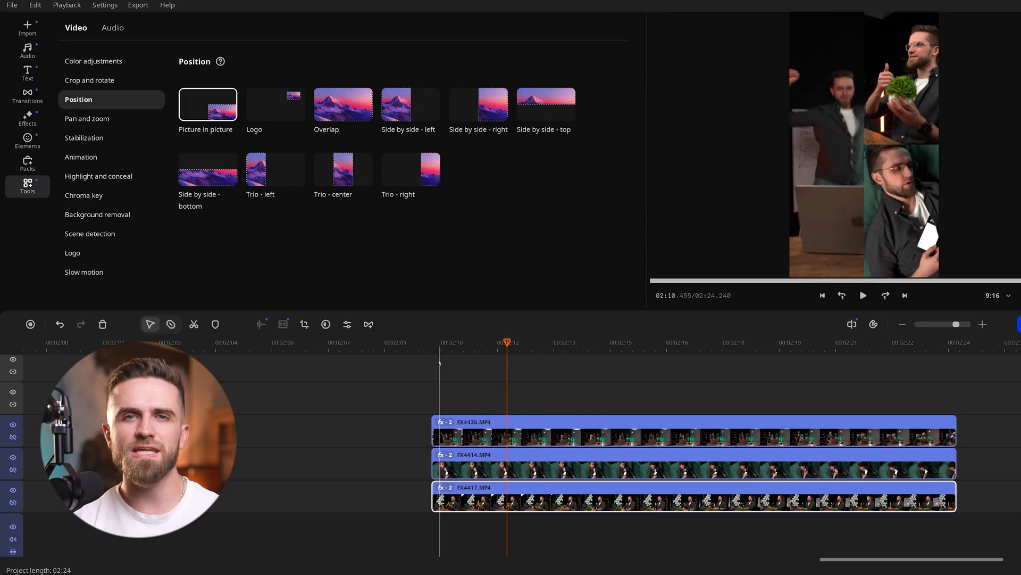
left_click(863, 296)
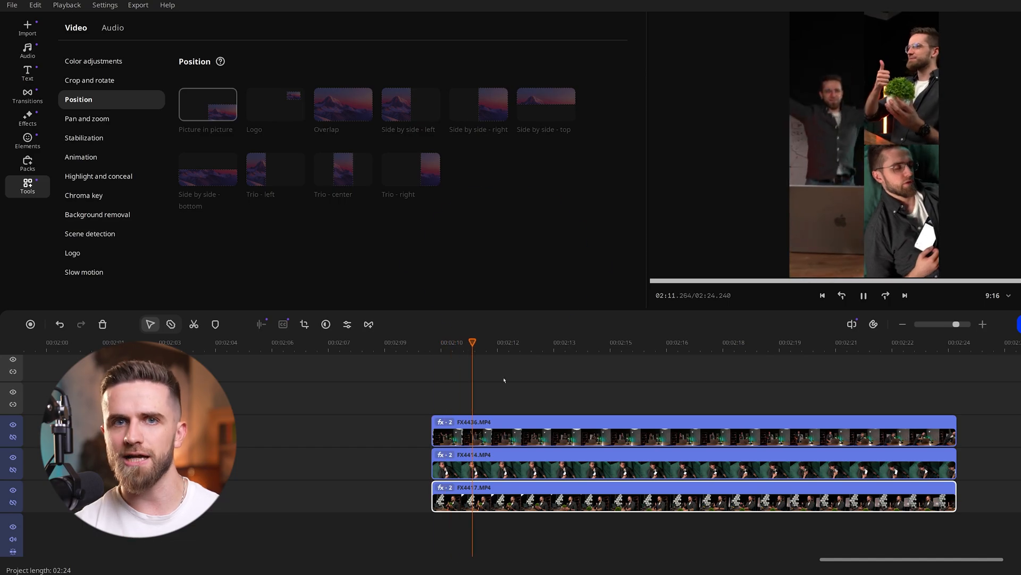
left_click(27, 139)
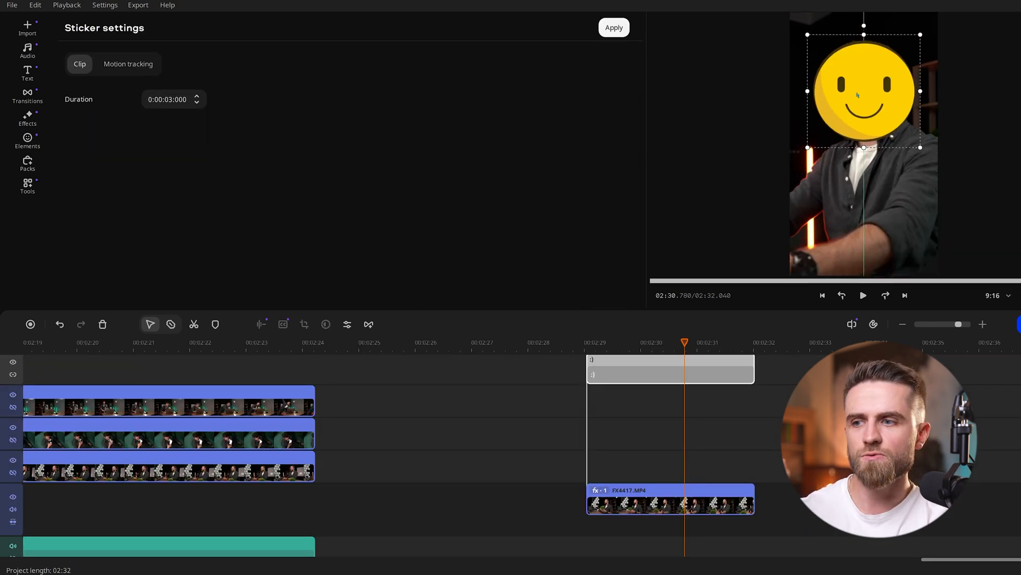
Start AI motion tracking so the smiley sticker locks onto the man's face
left_click(128, 63)
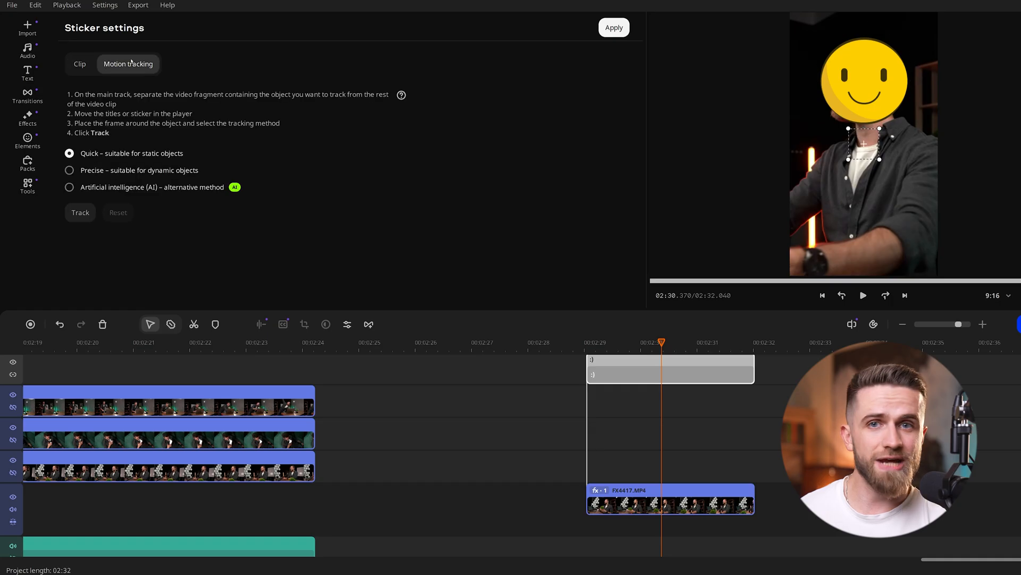
left_click(69, 187)
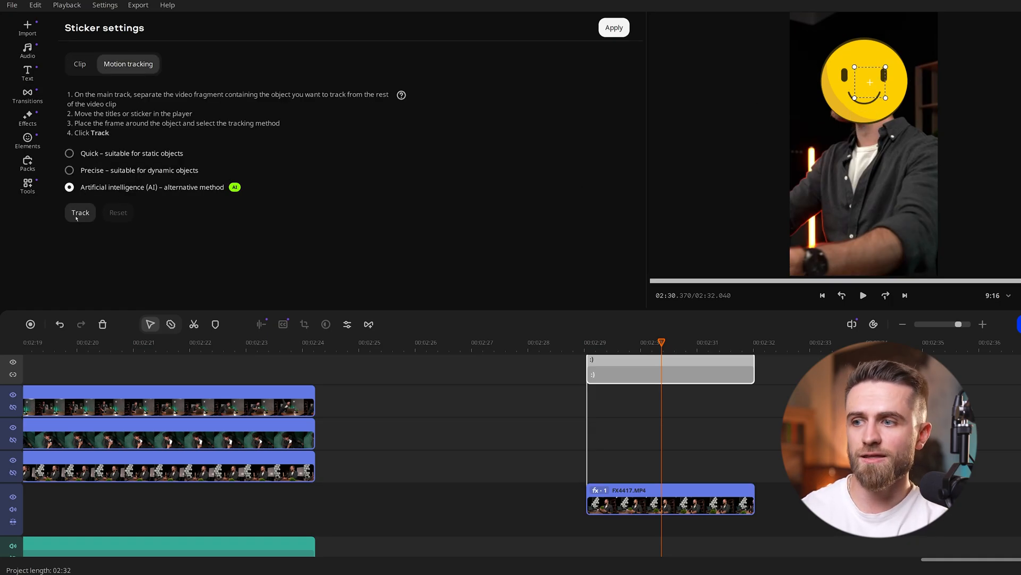
left_click(80, 212)
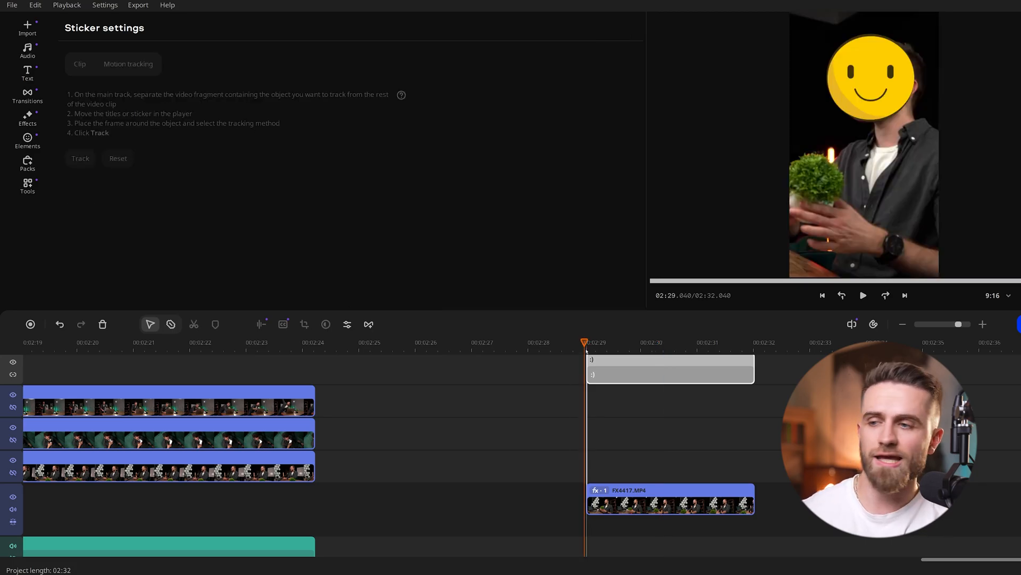
Let tracking finish to Done and keep the sticker following the face through the clip
left_click(863, 295)
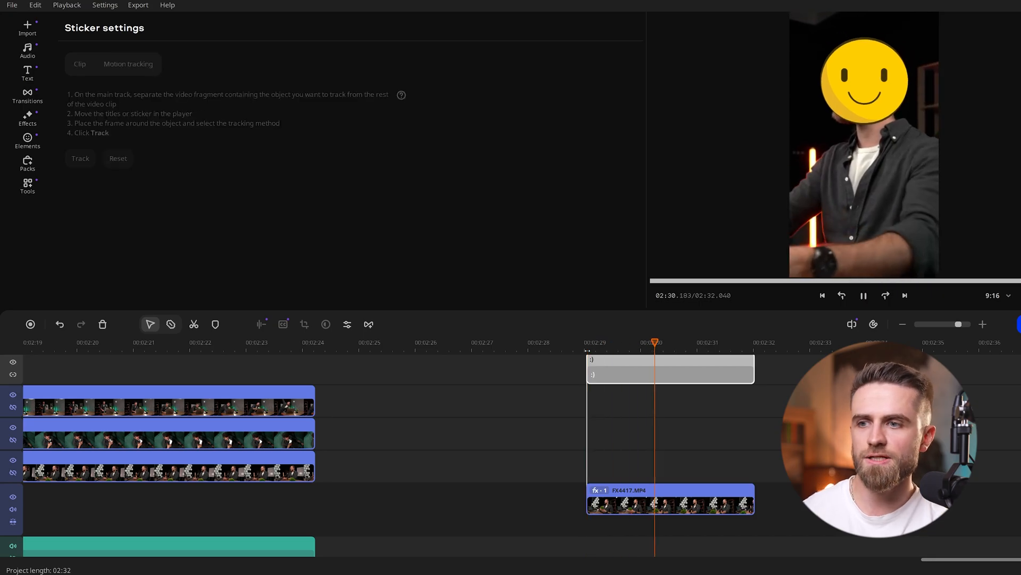
left_click(80, 157)
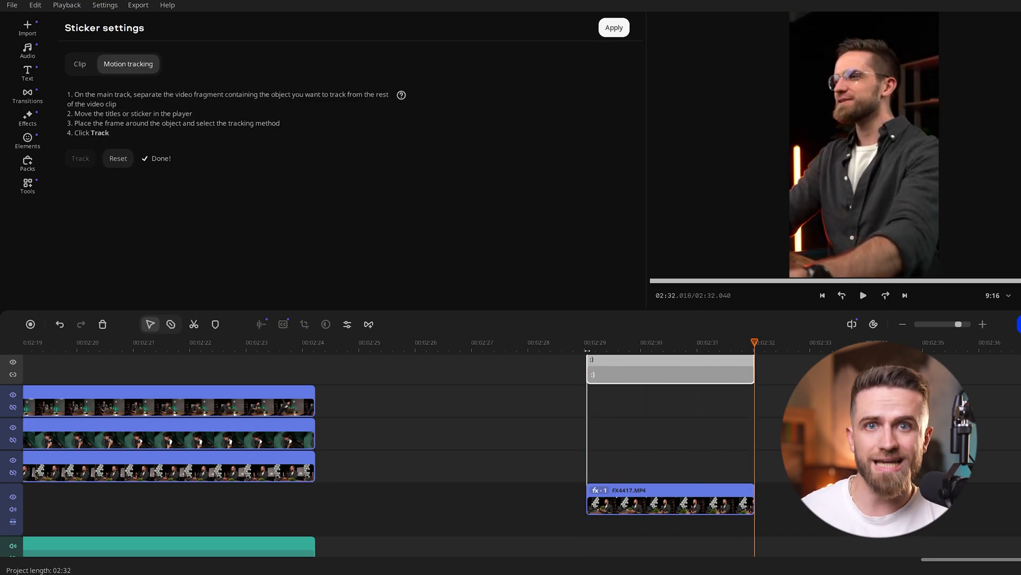
left_click(862, 295)
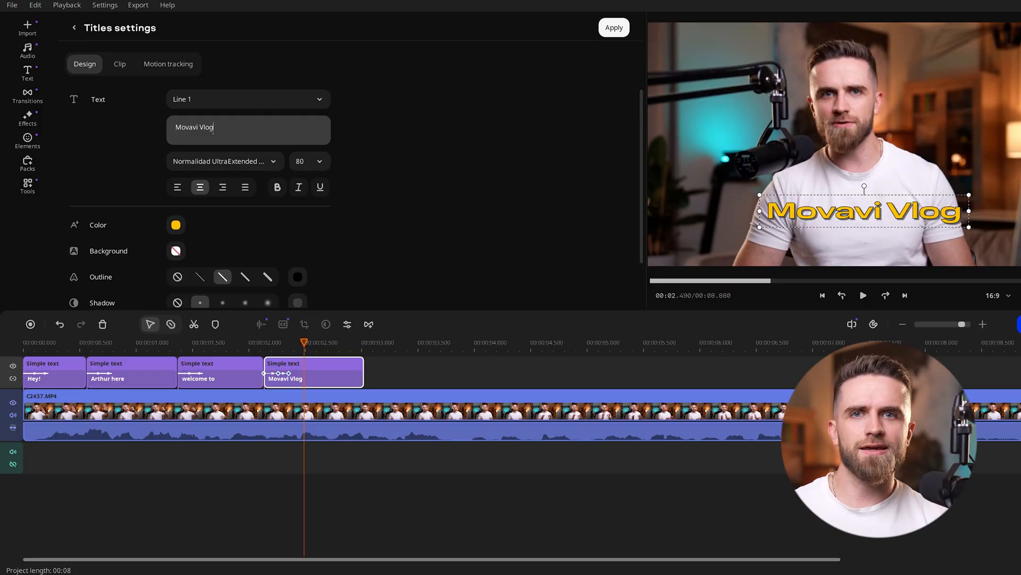
Play back the Movavi Vlog titles, the car-clip crossfade and the text-behind-subject shot
left_click(863, 296)
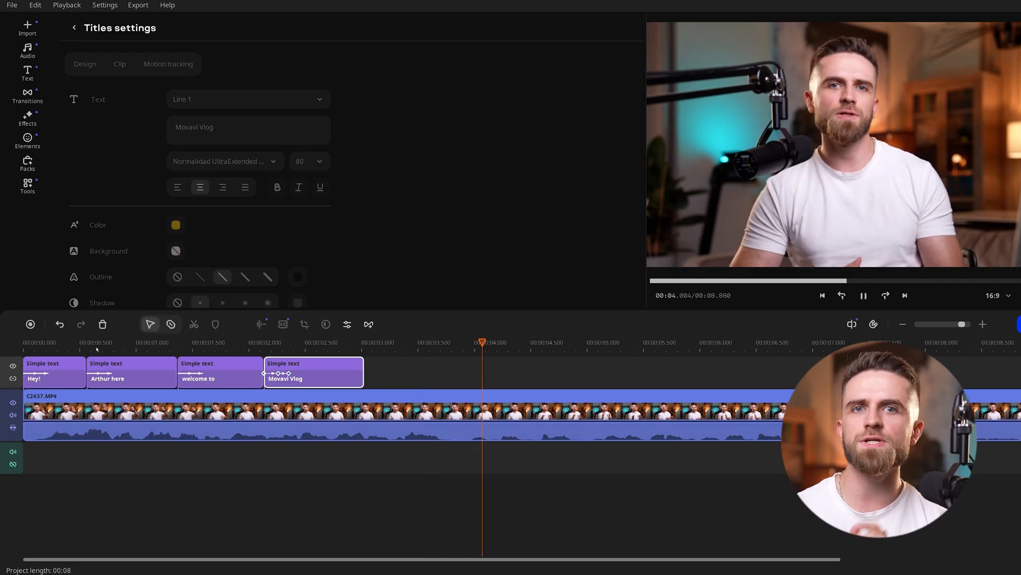
left_click(28, 96)
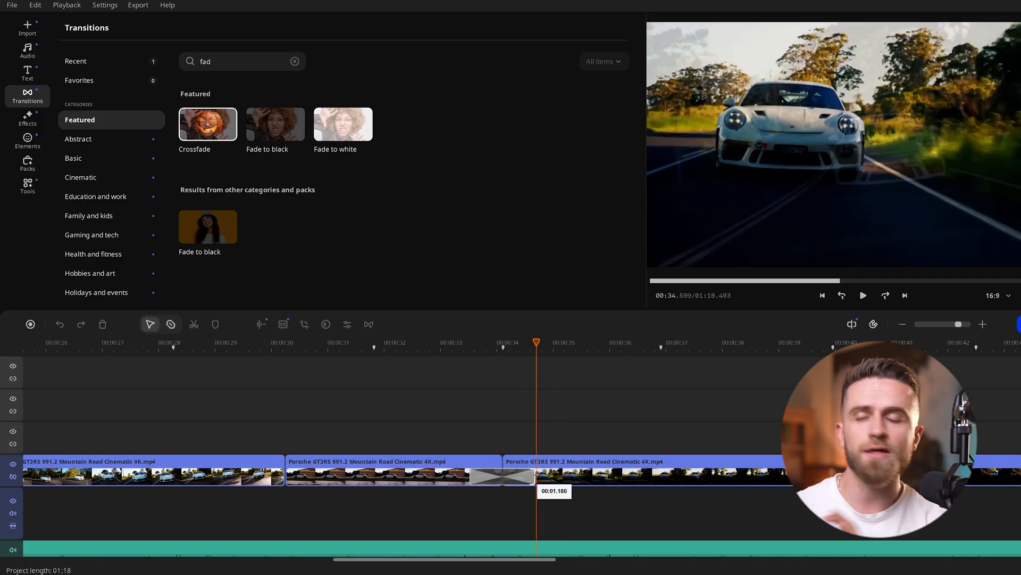
left_click(863, 296)
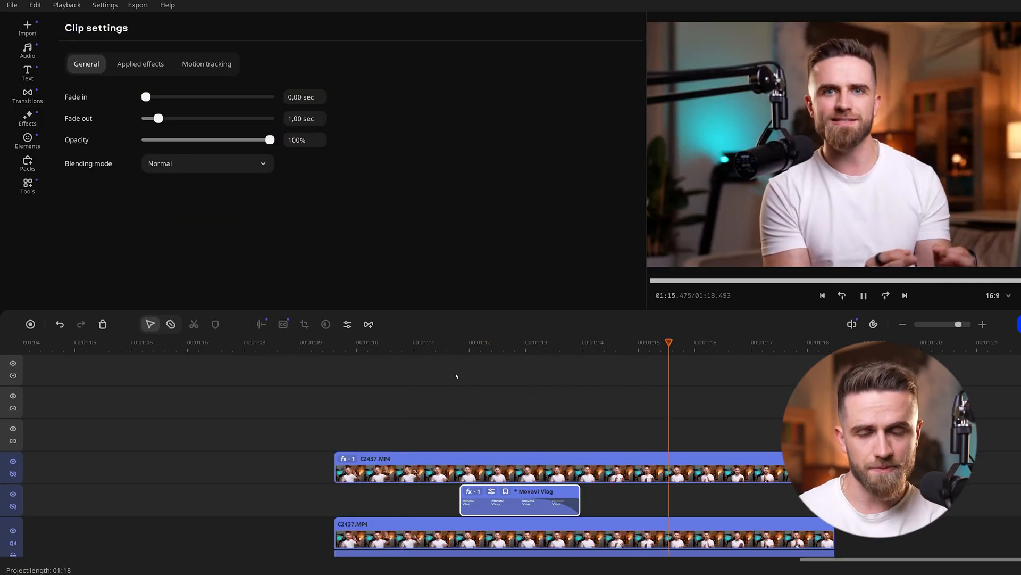
left_click(863, 295)
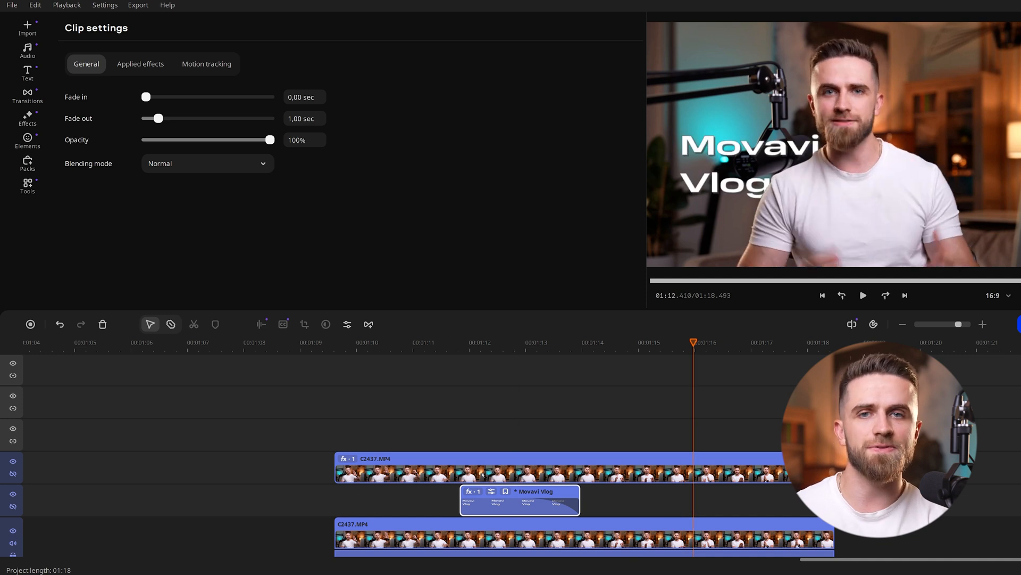
Play back the three-panel split-screen and the tracked smiley sticker clip
left_click(27, 185)
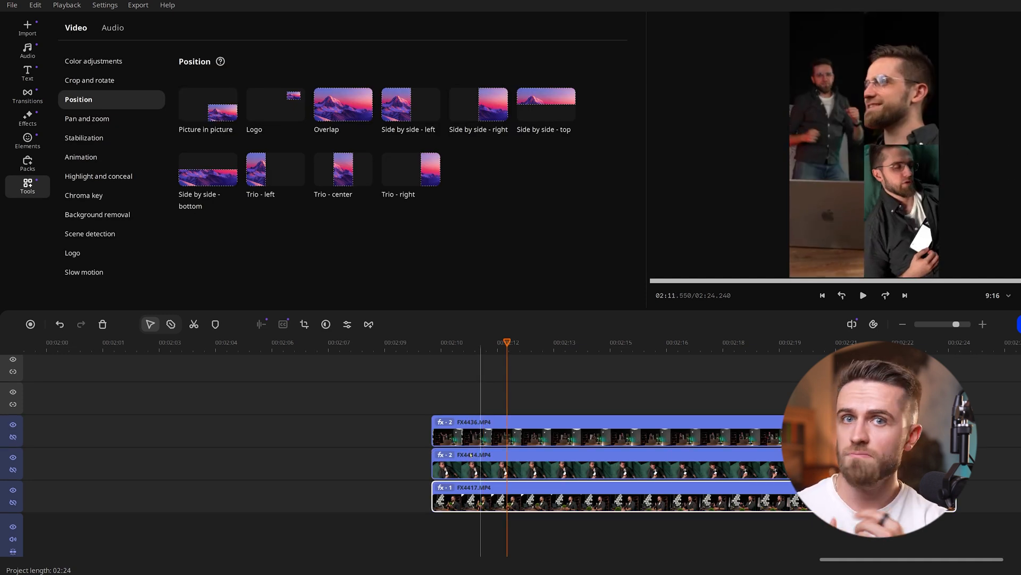
left_click(207, 104)
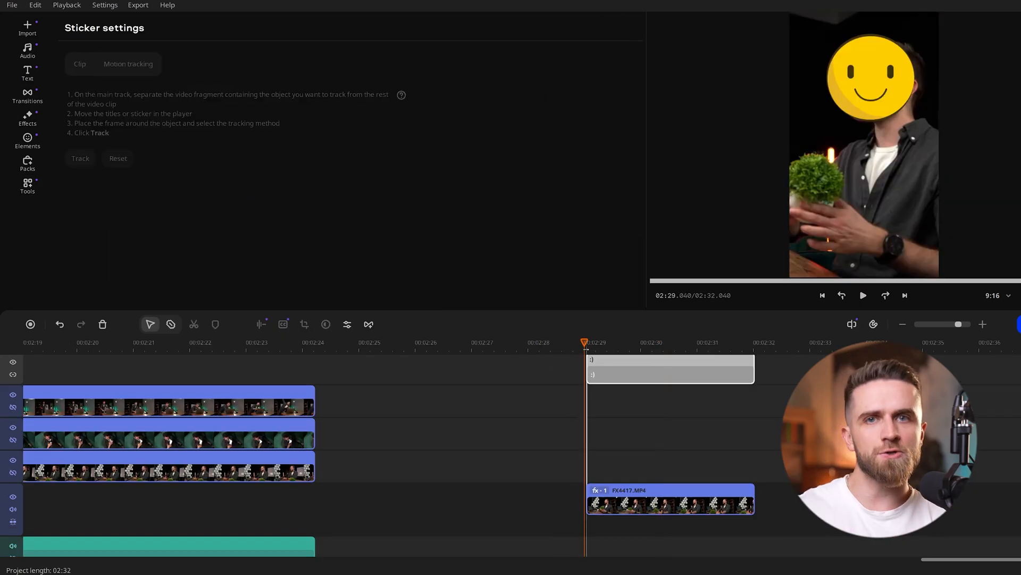
left_click(862, 295)
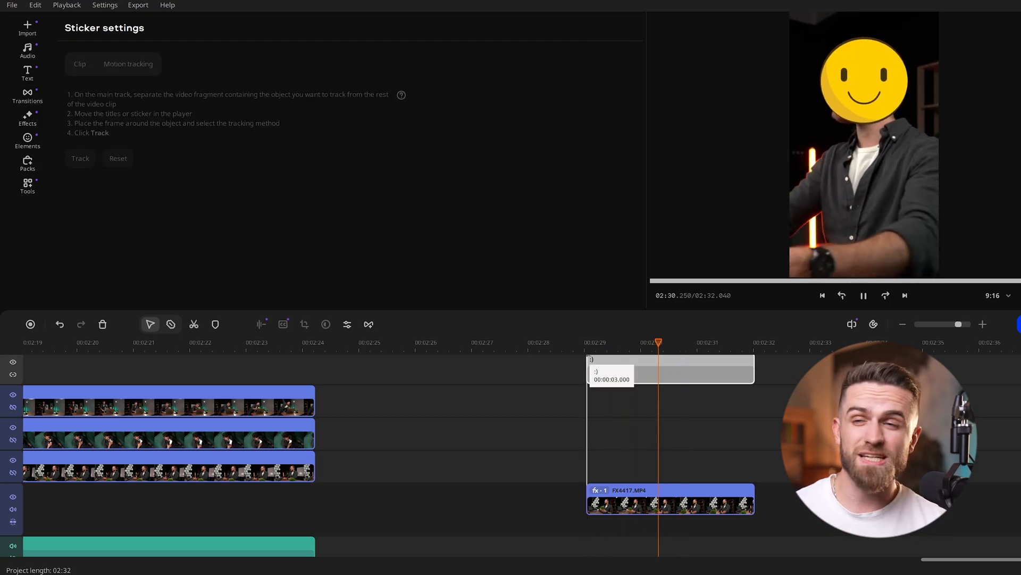
left_click(80, 158)
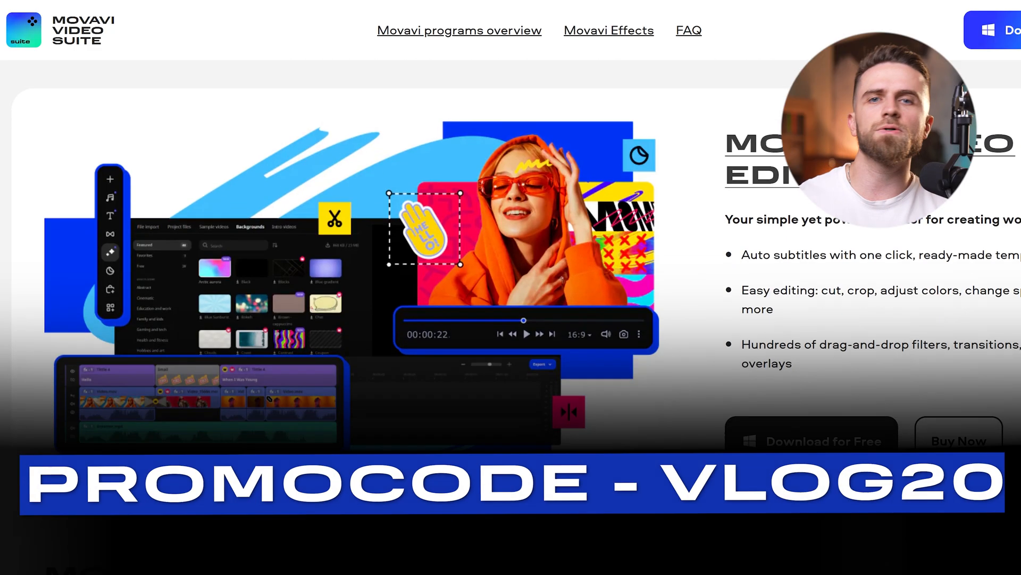
Scroll the Movavi Video Suite page down past Video Editor to the Movavi Photo Editor section
scroll("down", 3)
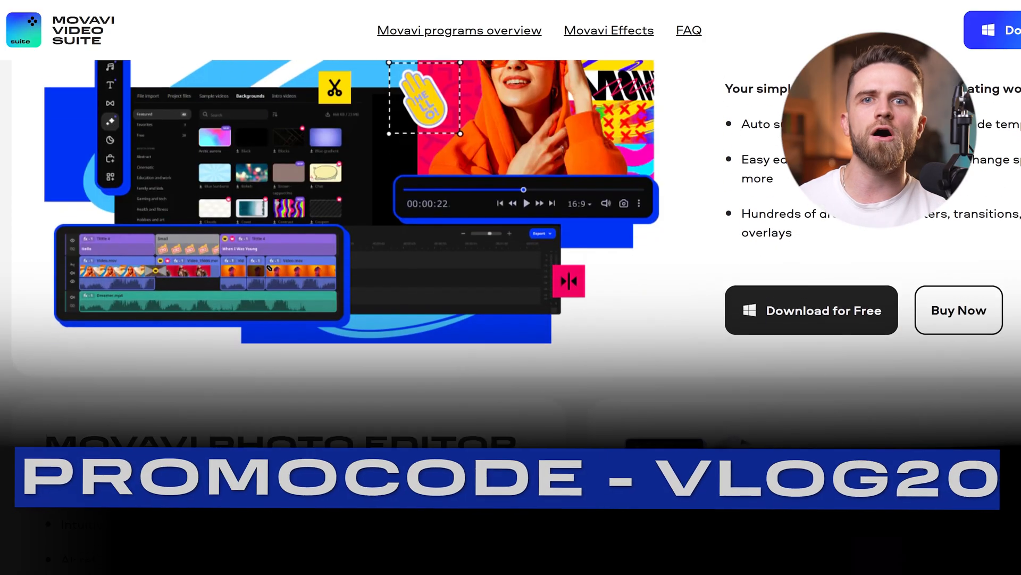
scroll("down", 3)
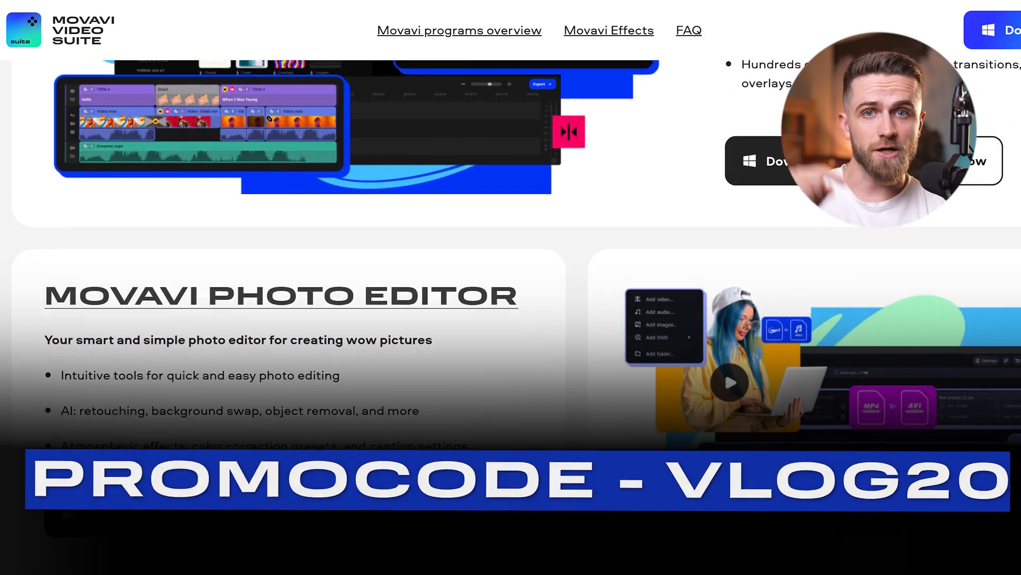